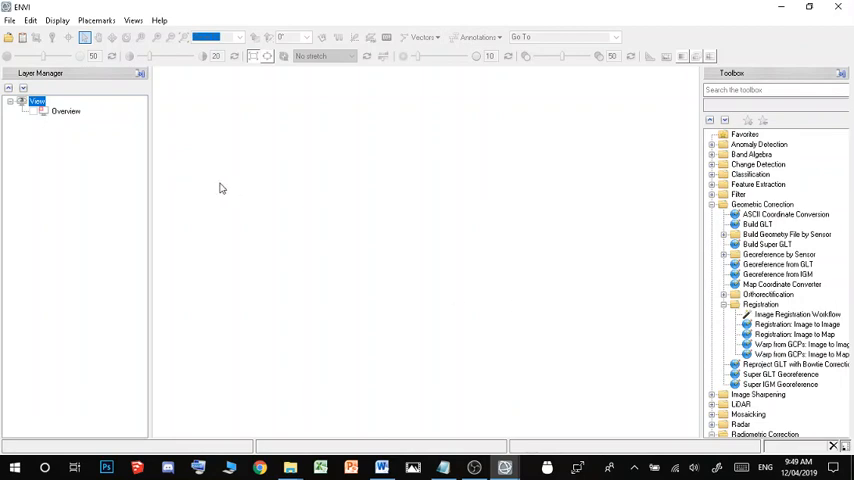
# Open Dunwich_20140701_WV2_raw.dat and load its bands into the view, then close the Data Manager
pyautogui.click(9, 19)
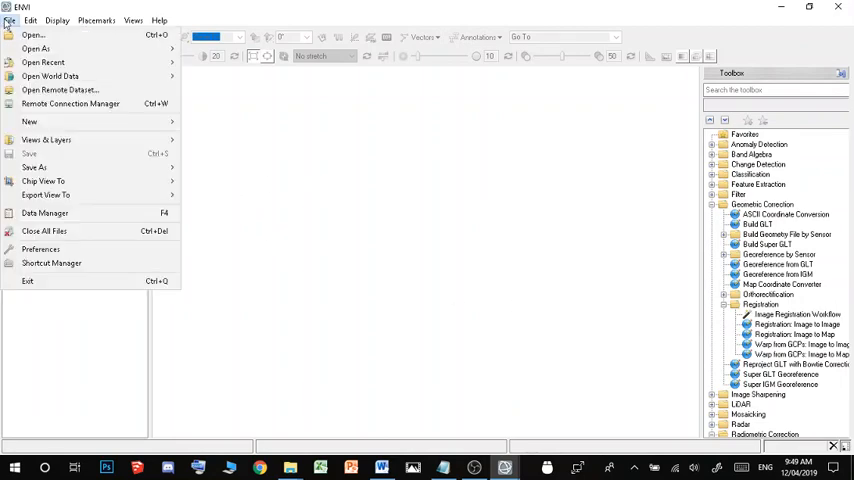
pyautogui.click(33, 35)
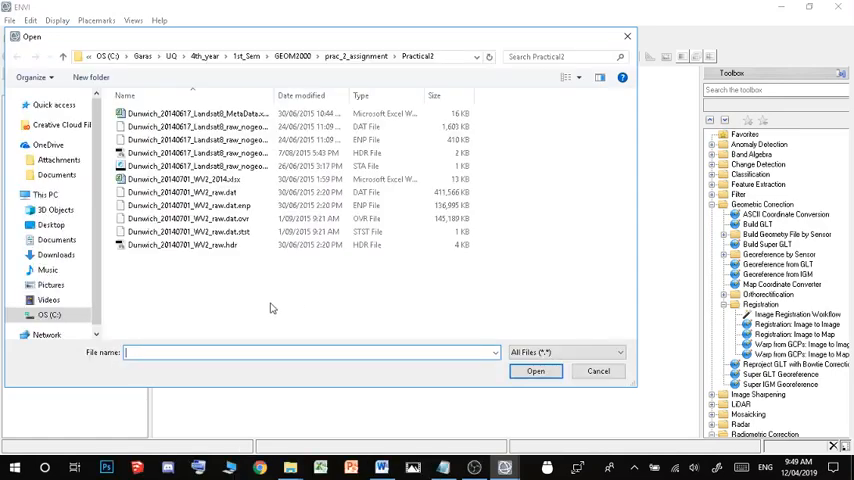
pyautogui.click(190, 192)
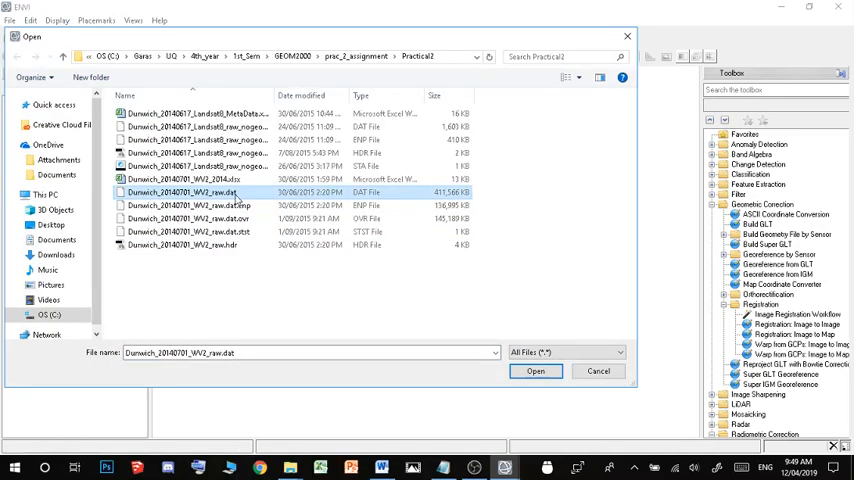
pyautogui.click(535, 371)
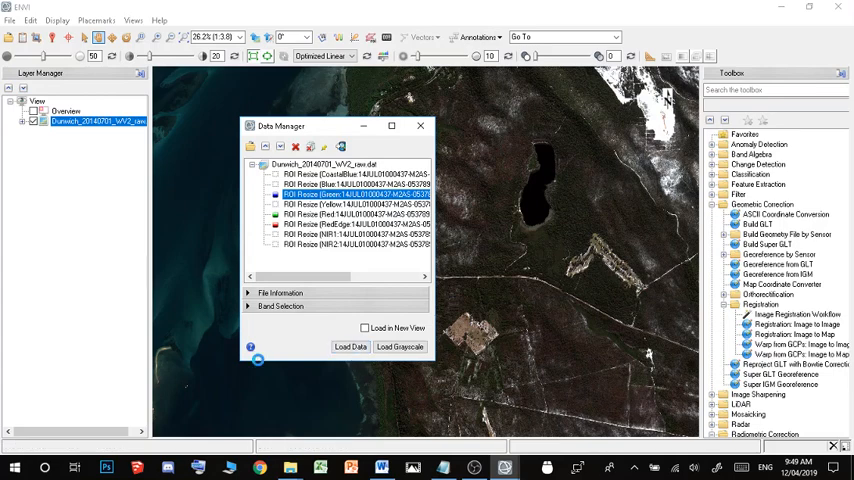
pyautogui.click(350, 346)
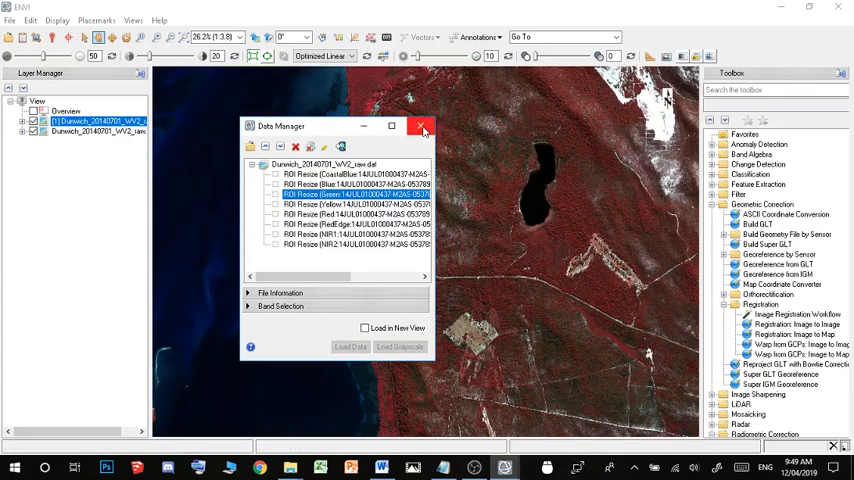
pyautogui.click(421, 125)
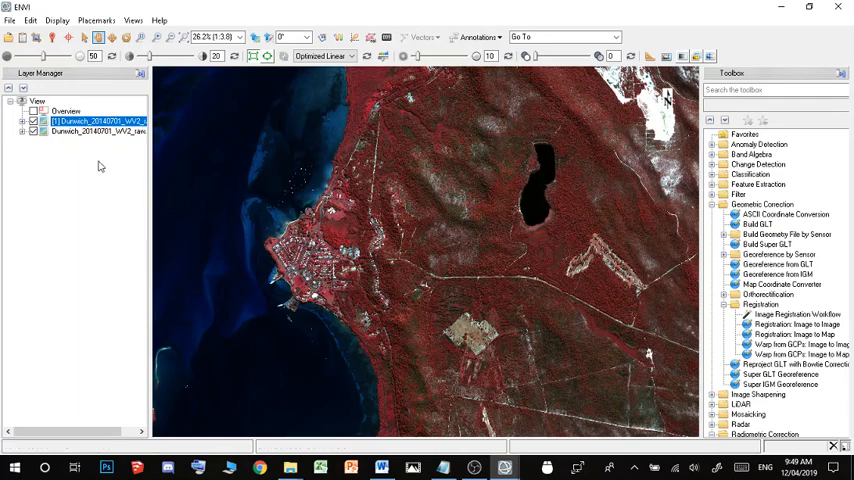
# Open Dunwich_20140617_Landsat8_raw_nogeo.dat and load its bands into a second view
pyautogui.click(9, 19)
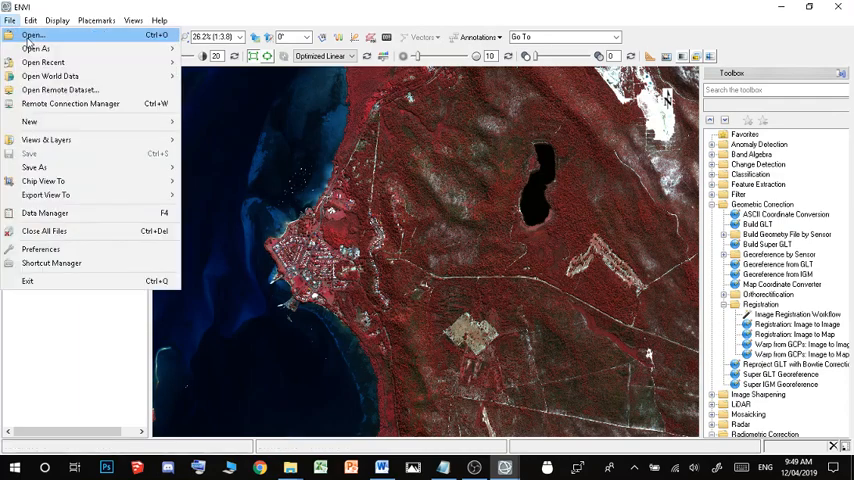
pyautogui.click(33, 36)
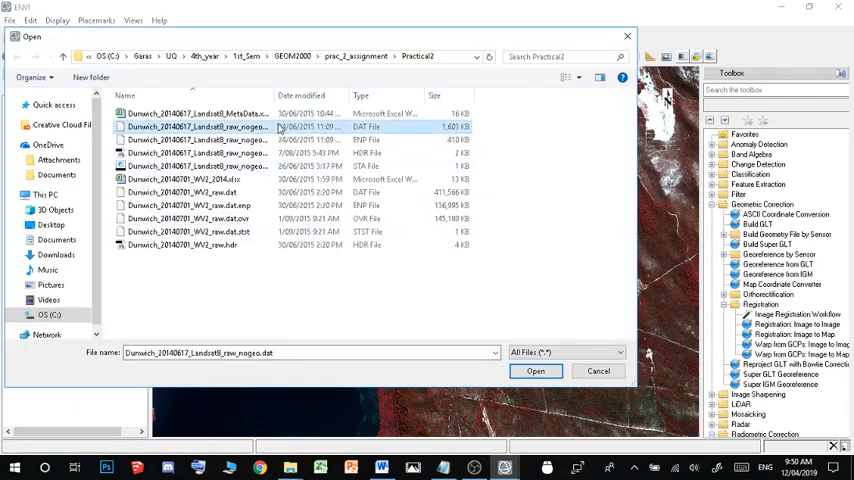
pyautogui.click(535, 371)
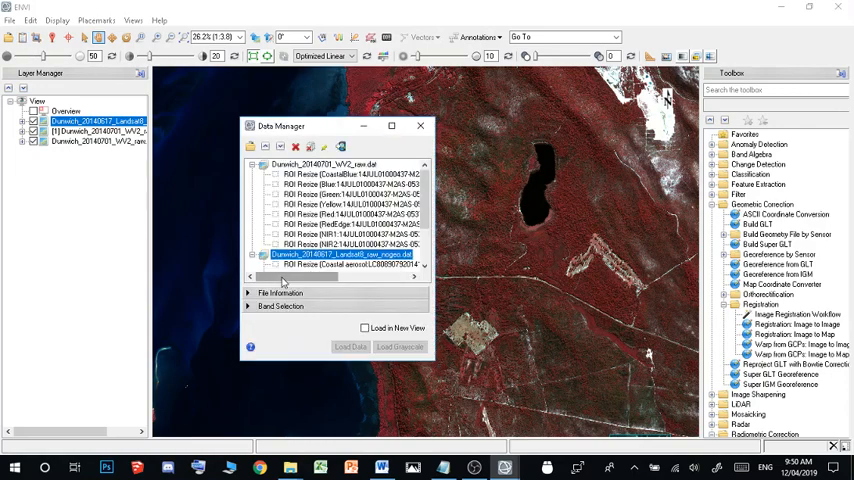
pyautogui.scroll(-3)
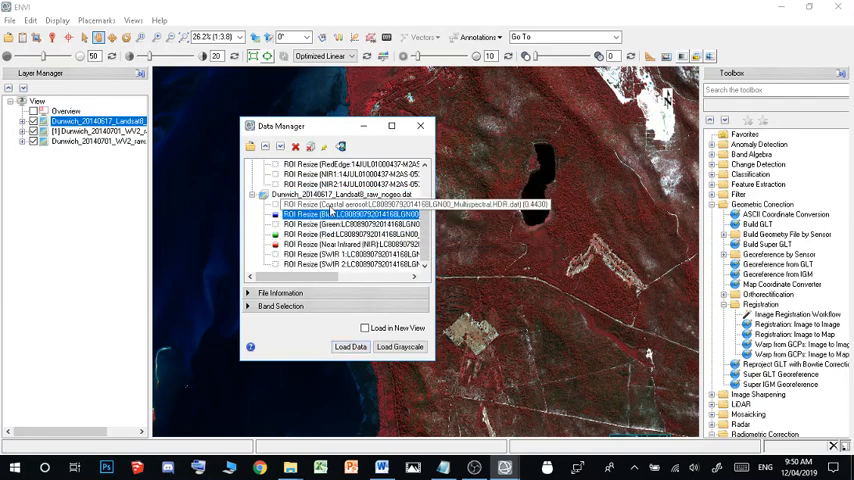
pyautogui.click(351, 347)
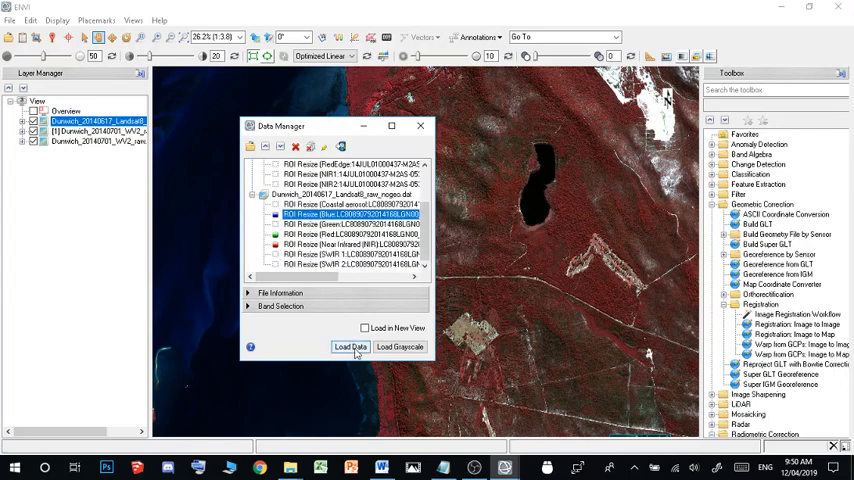
pyautogui.click(365, 328)
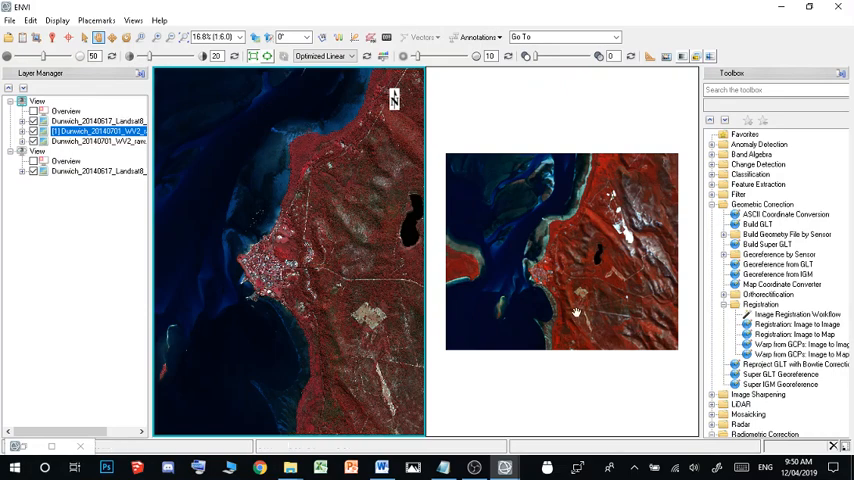
pyautogui.moveTo(474, 238)
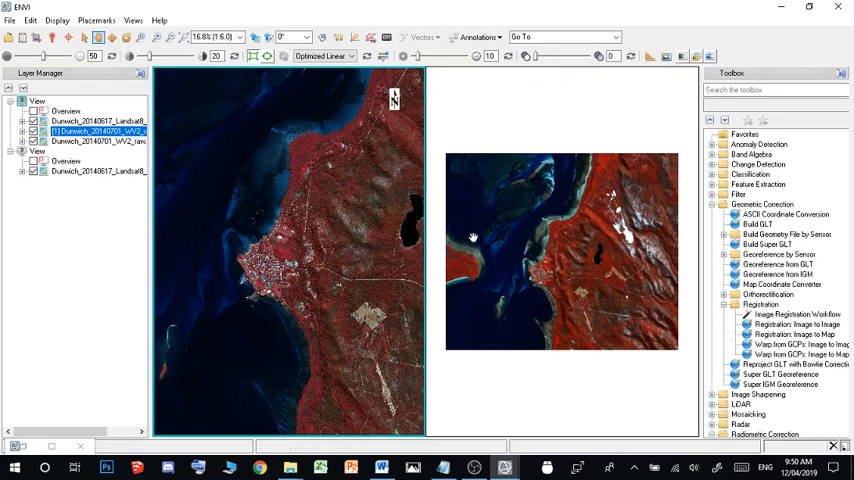
pyautogui.moveTo(321, 303)
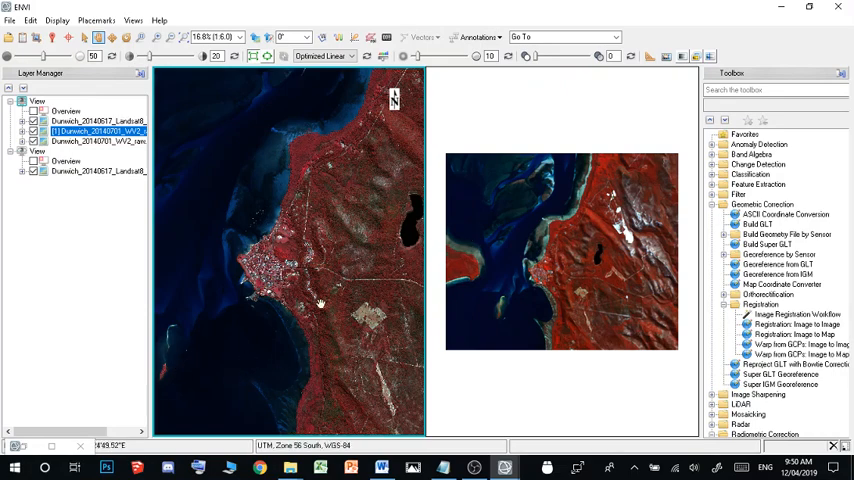
pyautogui.moveTo(348, 284)
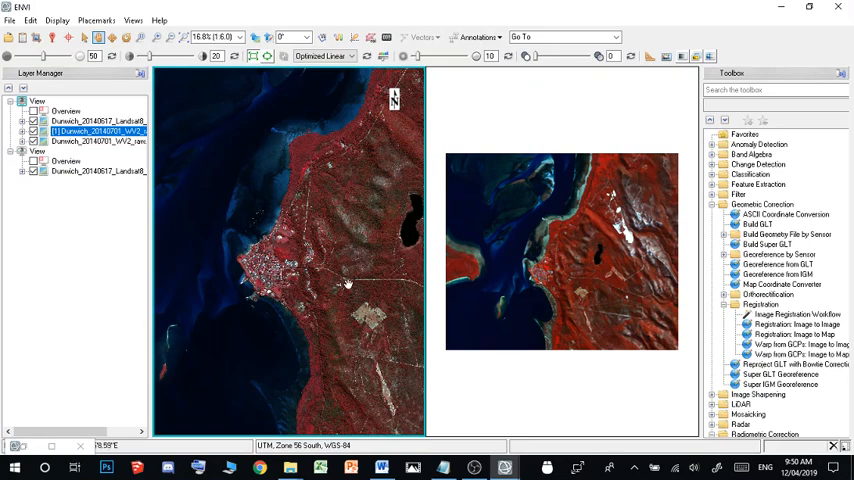
pyautogui.moveTo(463, 370)
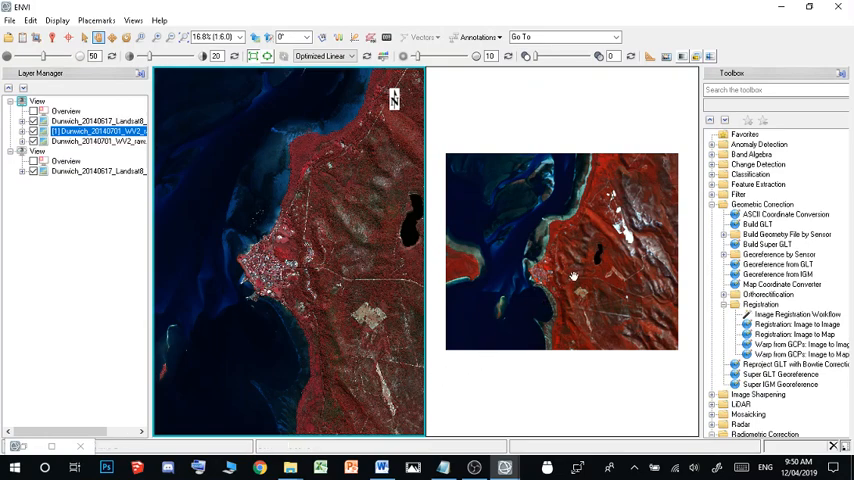
pyautogui.moveTo(604, 290)
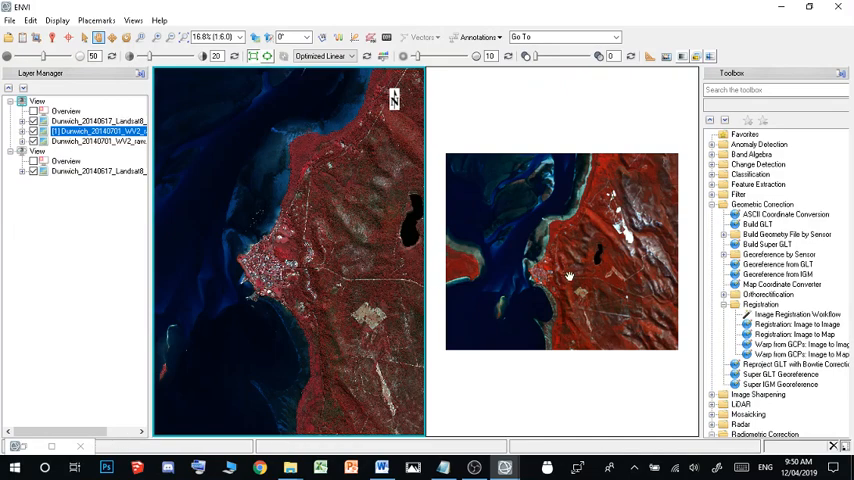
pyautogui.moveTo(558, 312)
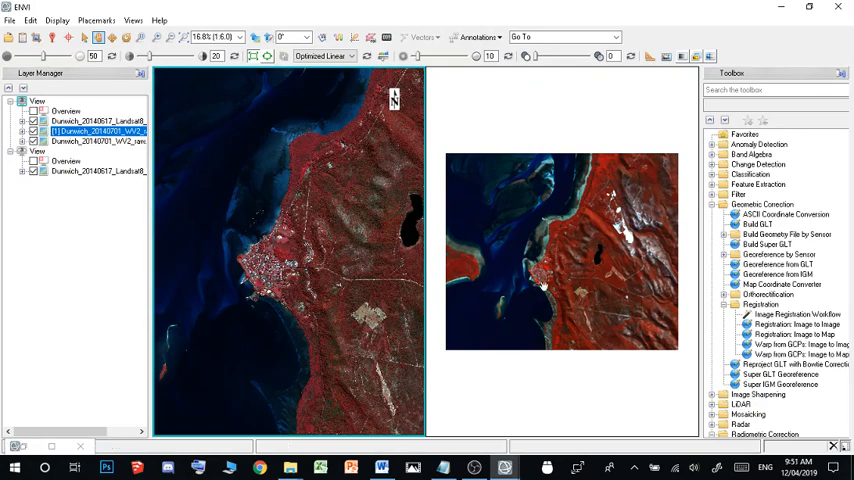
pyautogui.moveTo(605, 278)
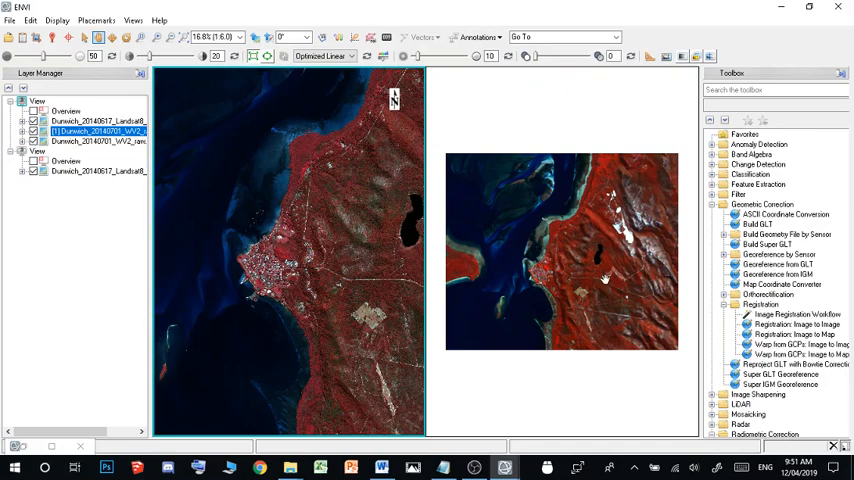
pyautogui.moveTo(568, 267)
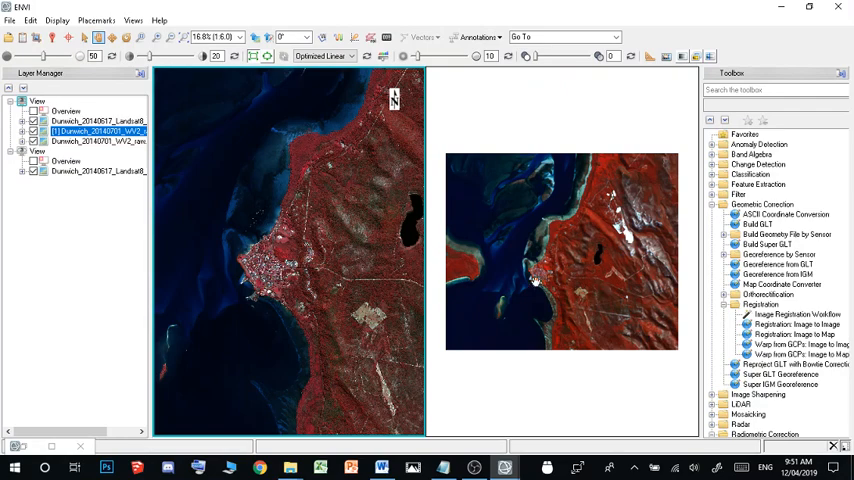
pyautogui.moveTo(644, 364)
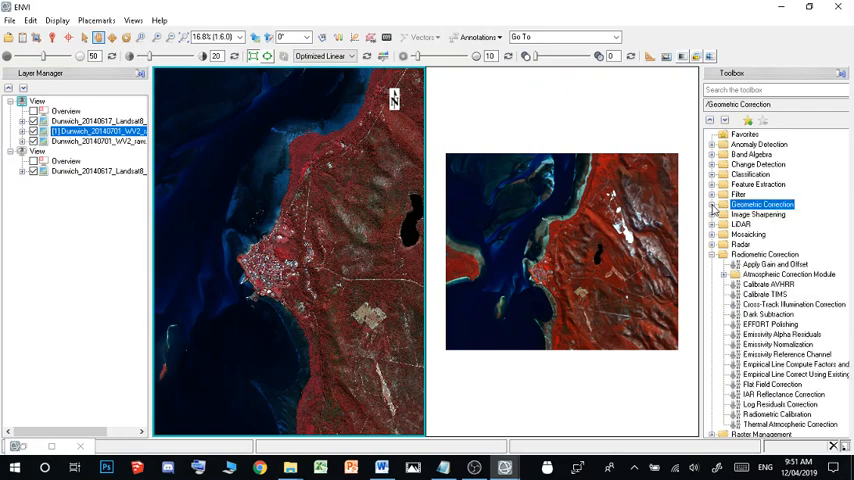
# Launch the Image Registration Workflow from Geometric Correction > Registration
pyautogui.click(712, 205)
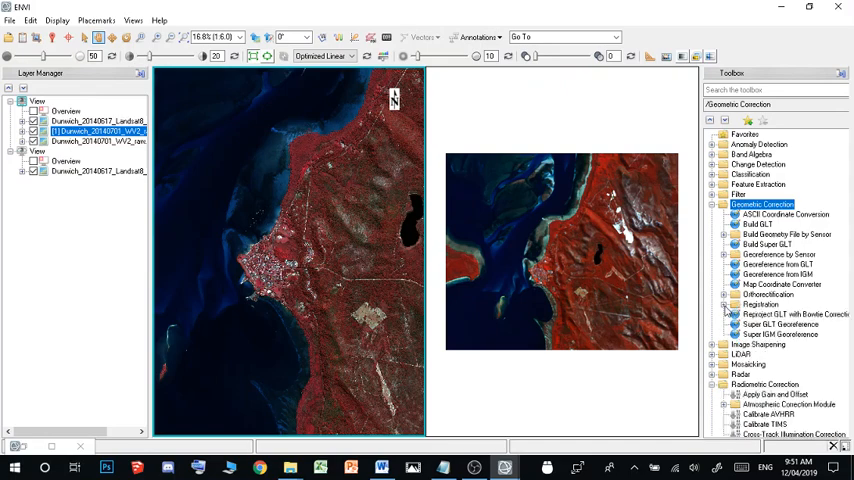
pyautogui.click(726, 304)
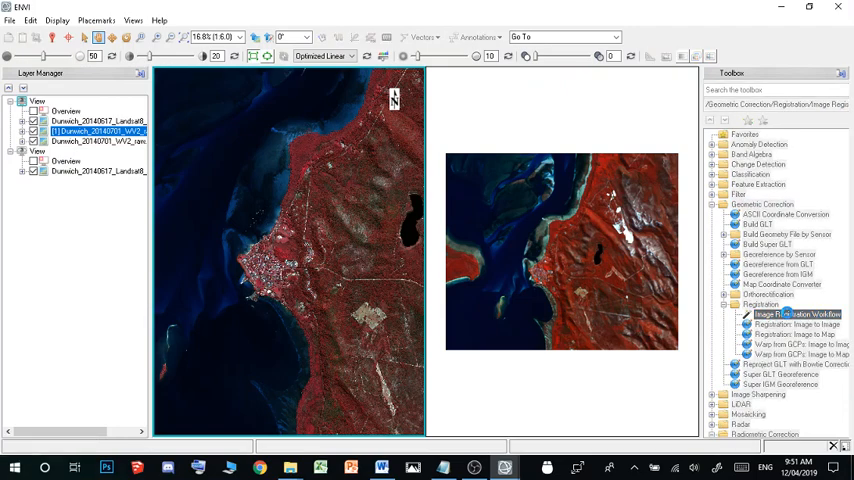
pyautogui.doubleClick(797, 314)
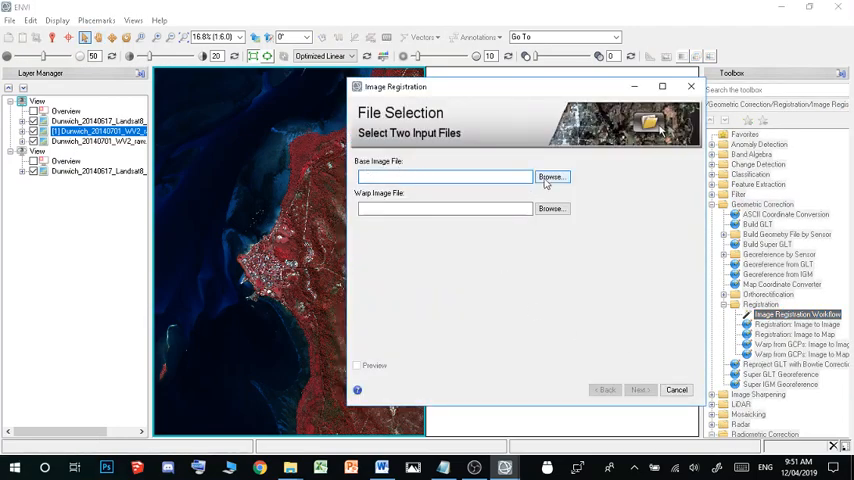
# Set the WorldView-2 image as the base file and the Landsat 8 image as the warp file
pyautogui.click(551, 177)
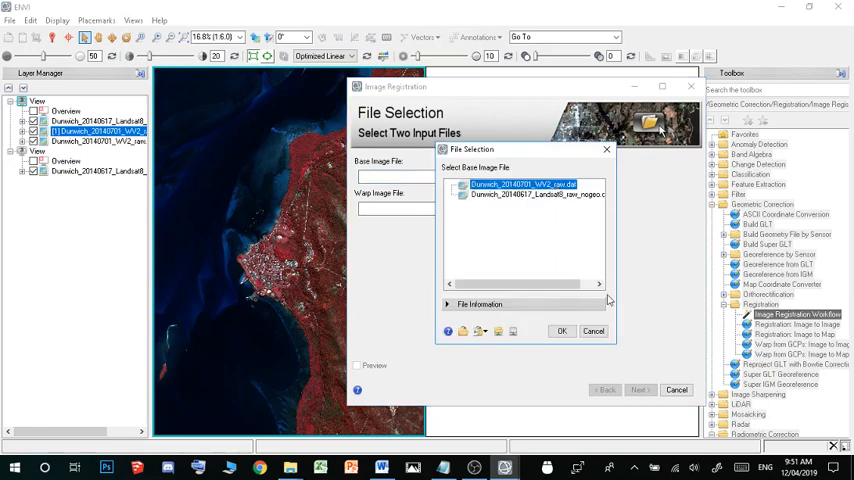
pyautogui.click(562, 331)
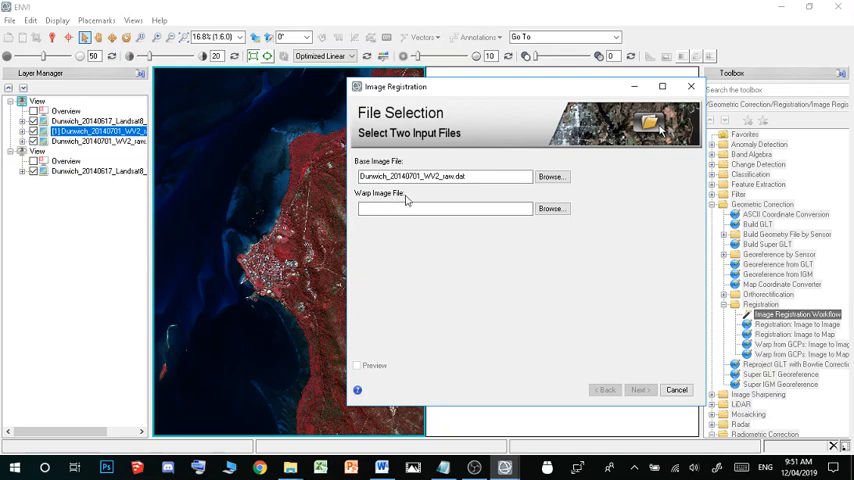
pyautogui.moveTo(405, 276)
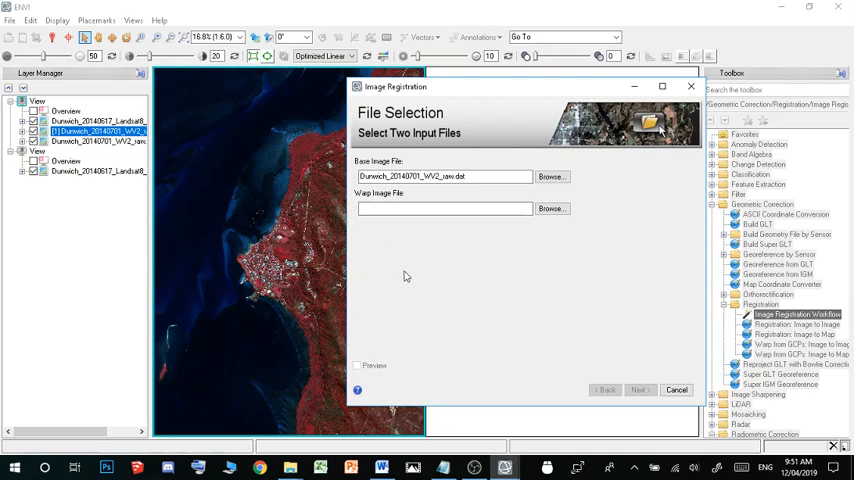
pyautogui.click(551, 208)
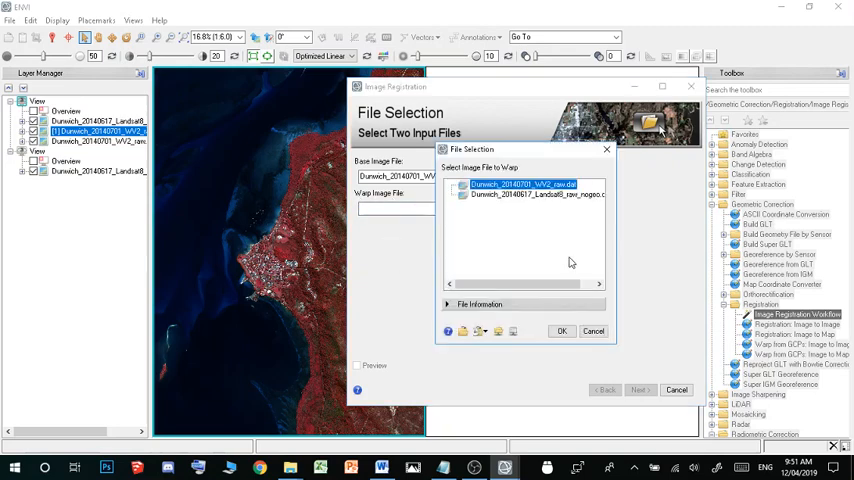
pyautogui.click(561, 331)
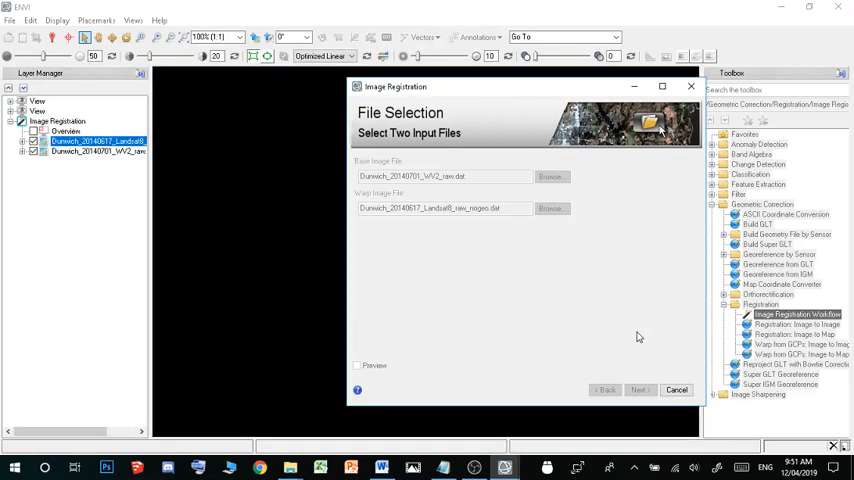
# Advance to Tie Points Generation and enter 13 as the requested number of tie points
pyautogui.click(640, 389)
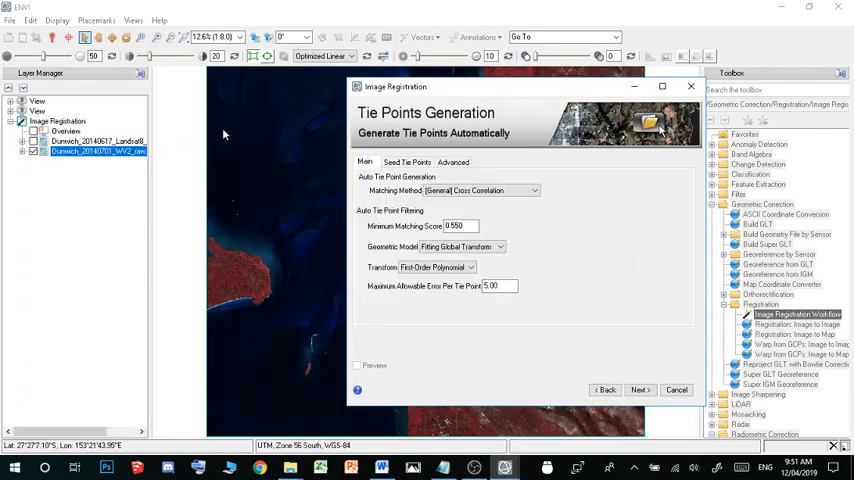
pyautogui.moveTo(647, 283)
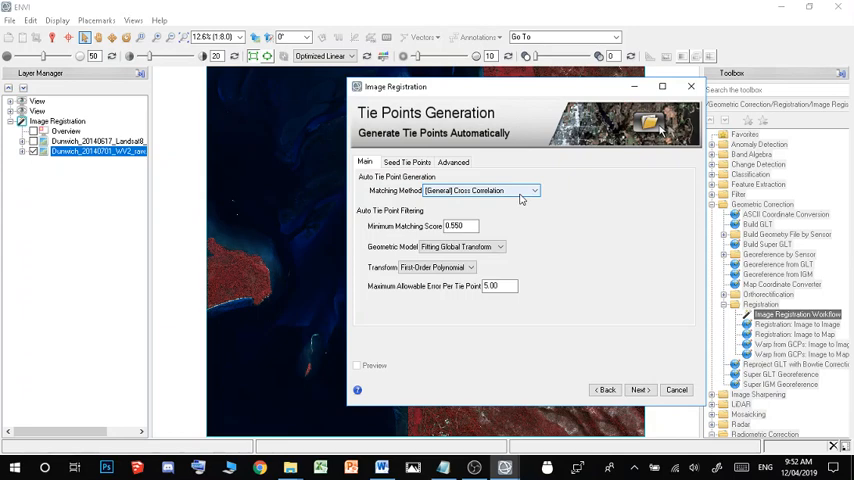
pyautogui.click(452, 162)
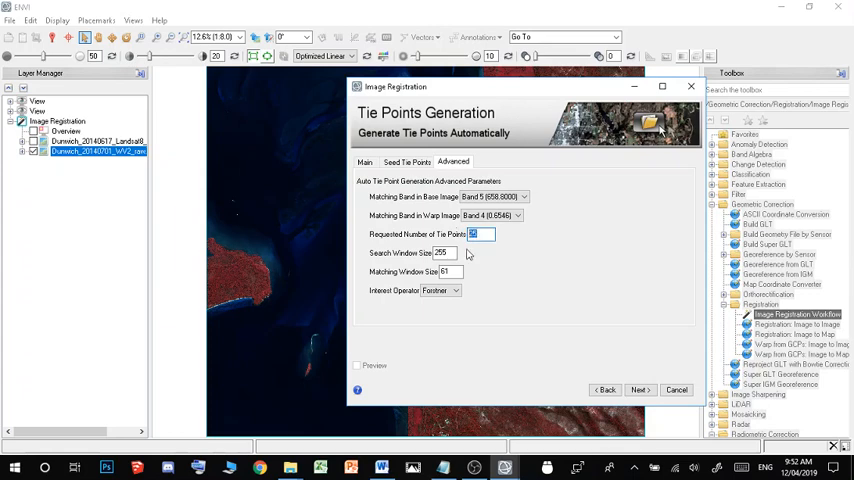
pyautogui.write('13')
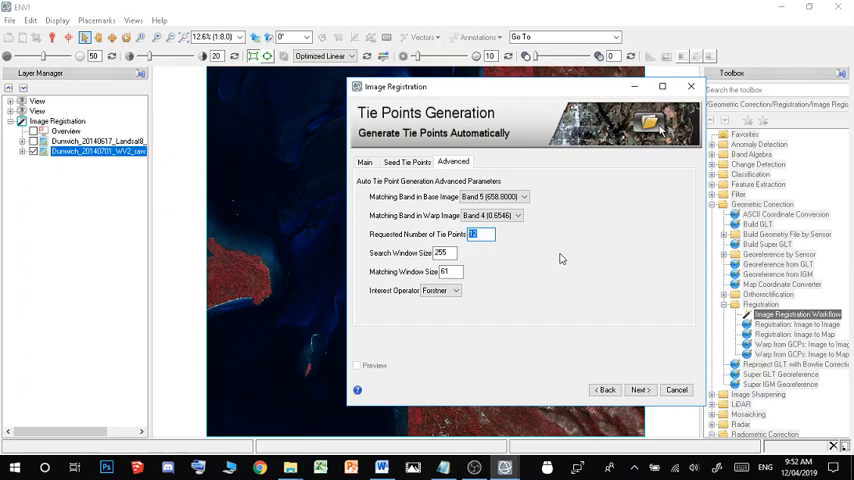
# Switch to the Seed Tie Points tab and start editing in add mode
pyautogui.click(406, 161)
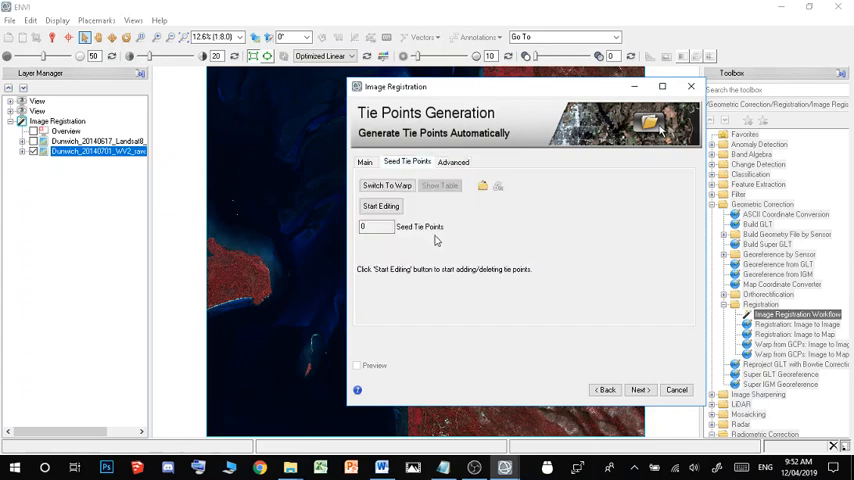
pyautogui.moveTo(573, 254)
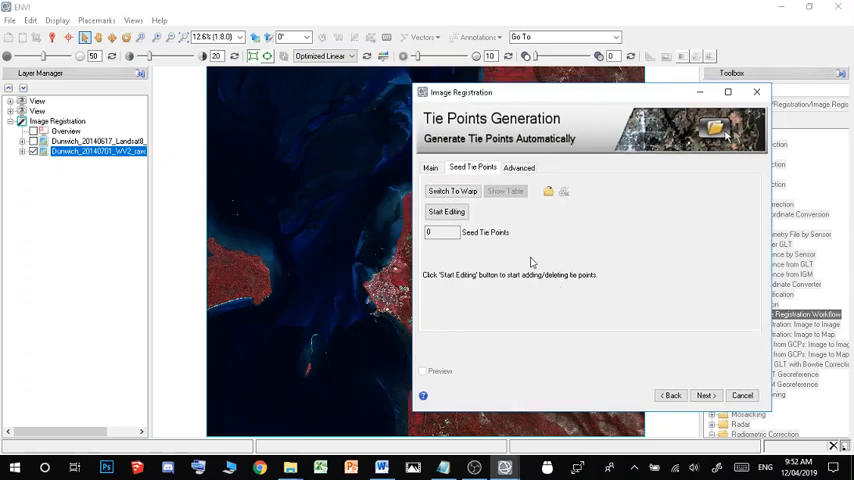
pyautogui.click(452, 191)
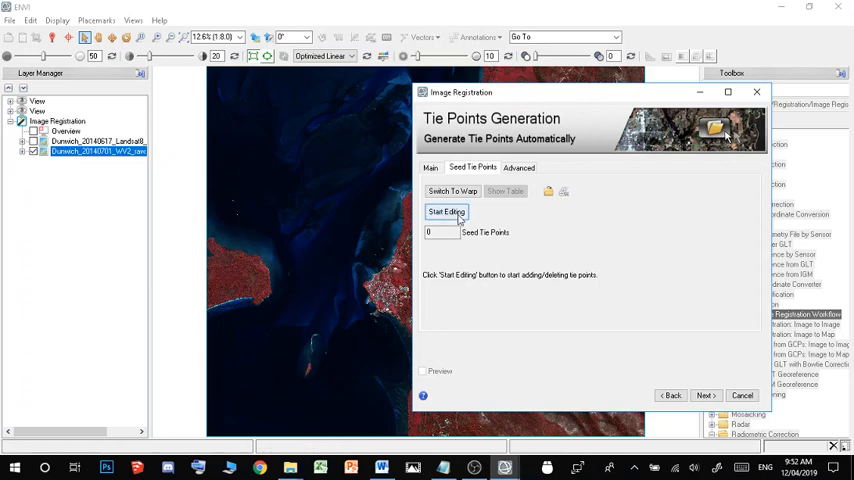
pyautogui.click(446, 212)
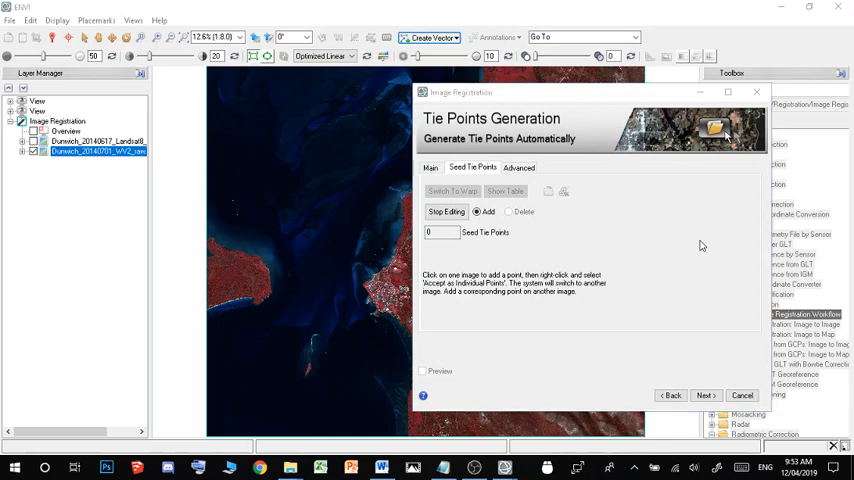
pyautogui.moveTo(489, 278)
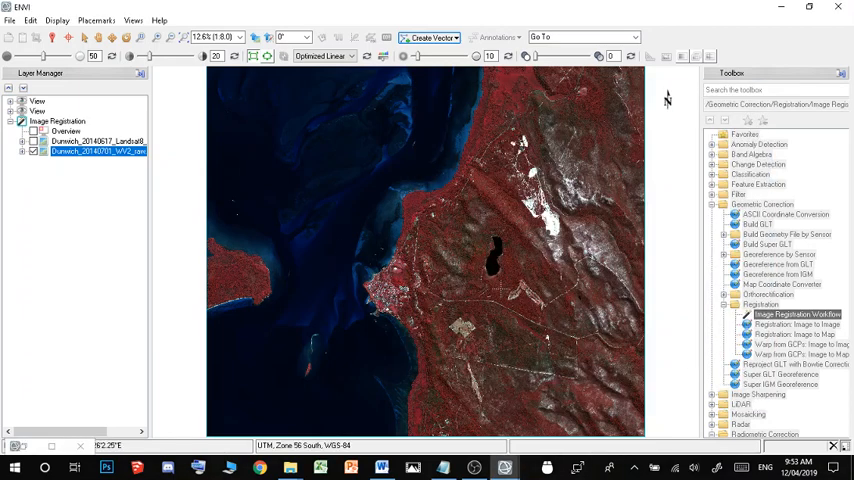
pyautogui.moveTo(168, 217)
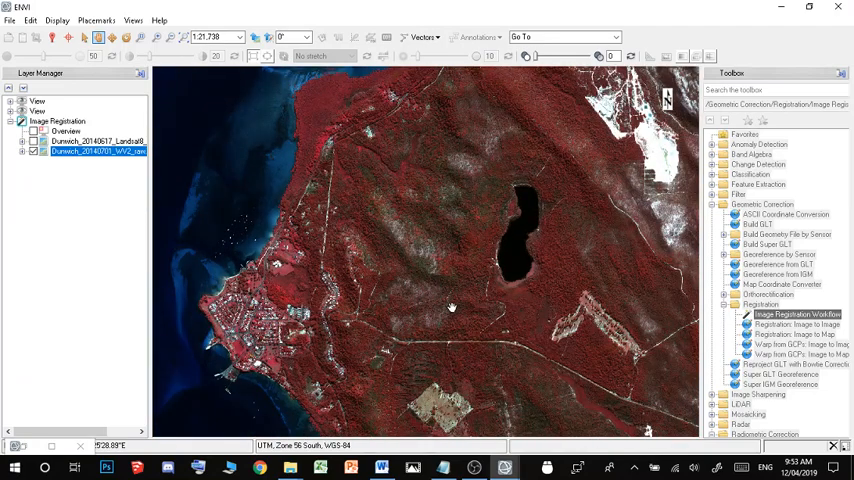
pyautogui.moveTo(556, 285)
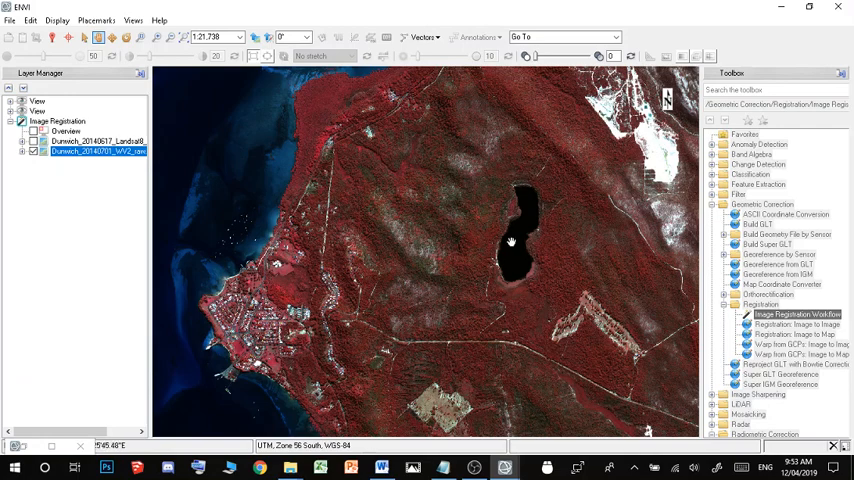
pyautogui.moveTo(505, 303)
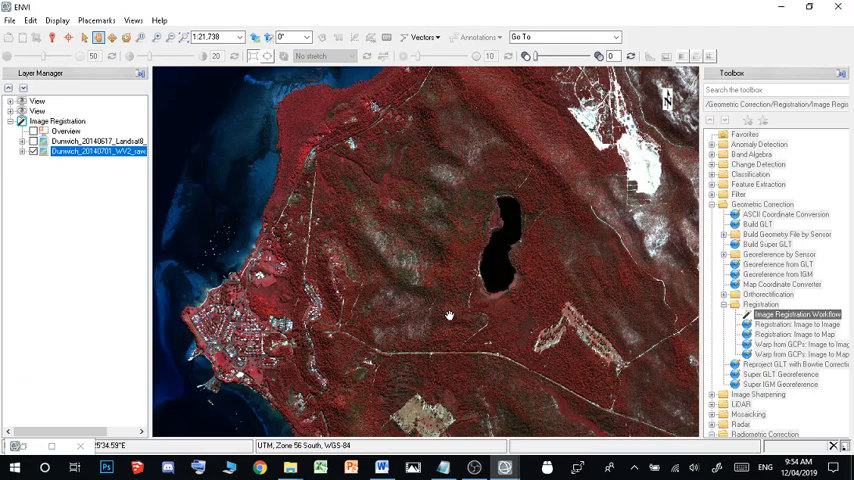
# Pan the WorldView-2 image to another area
pyautogui.moveTo(449, 316); pyautogui.dragTo(433, 300)
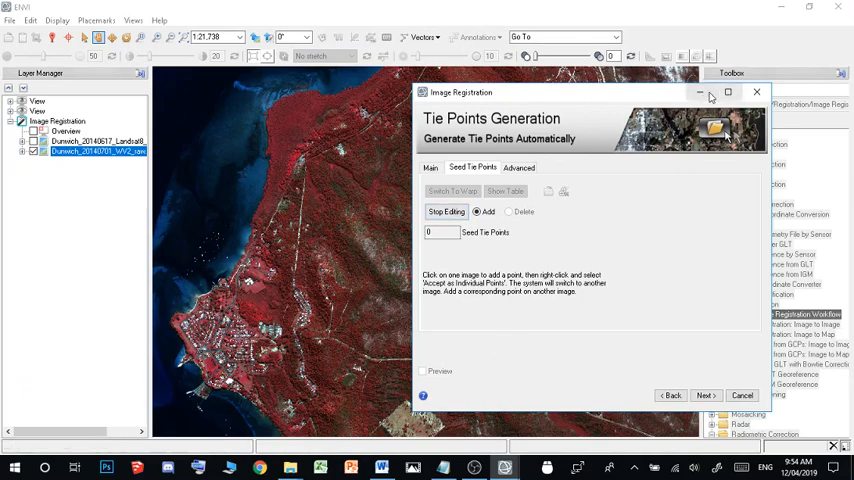
# Minimize the registration dialog and accept marked matching locations as individual seed tie points
pyautogui.click(422, 37)
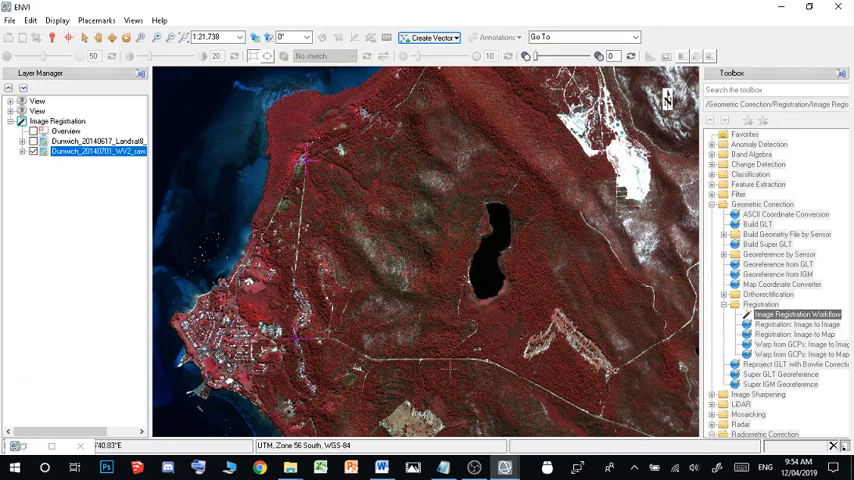
pyautogui.moveTo(598, 417)
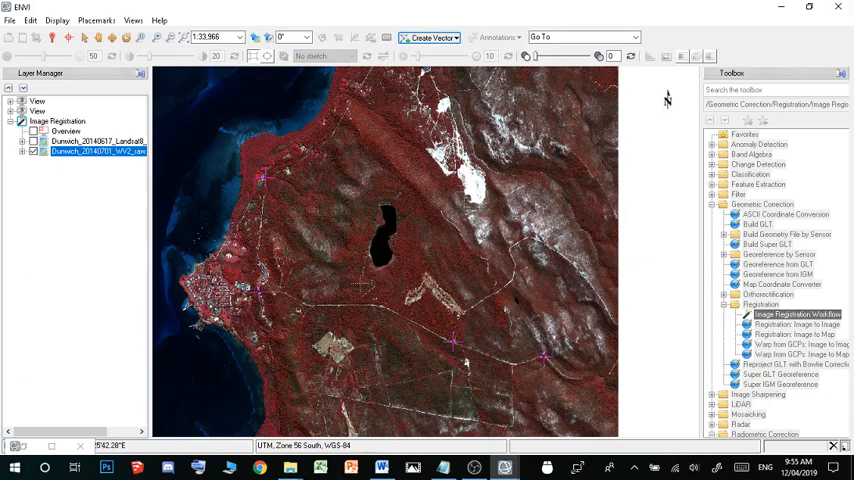
pyautogui.rightClick(360, 290)
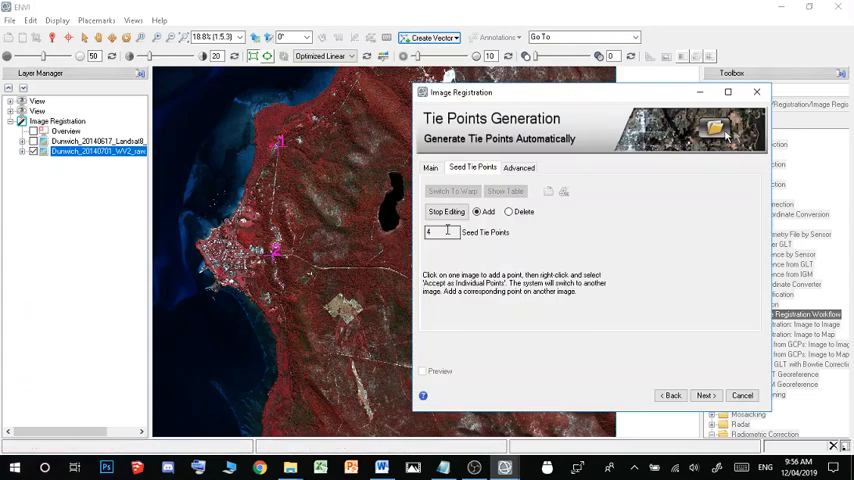
pyautogui.click(518, 167)
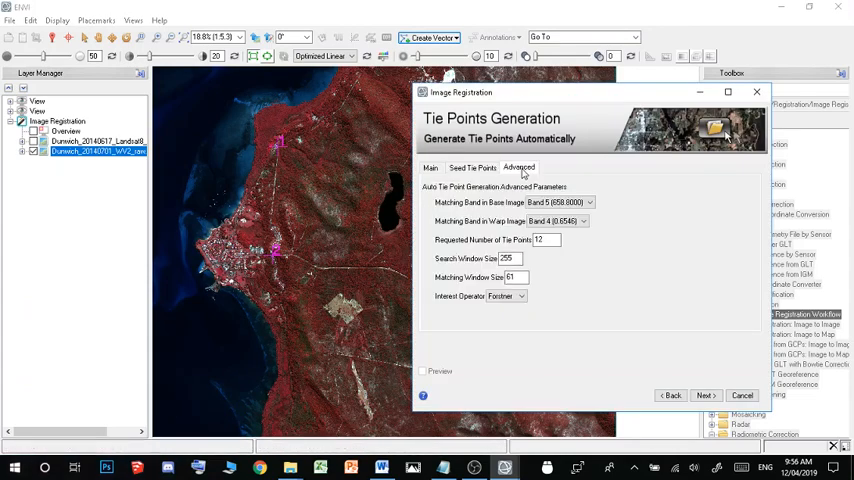
pyautogui.moveTo(452, 247)
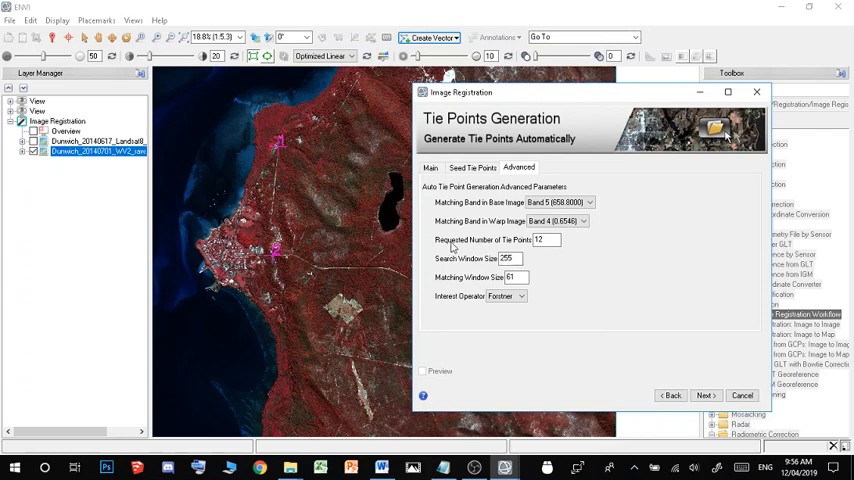
pyautogui.click(589, 202)
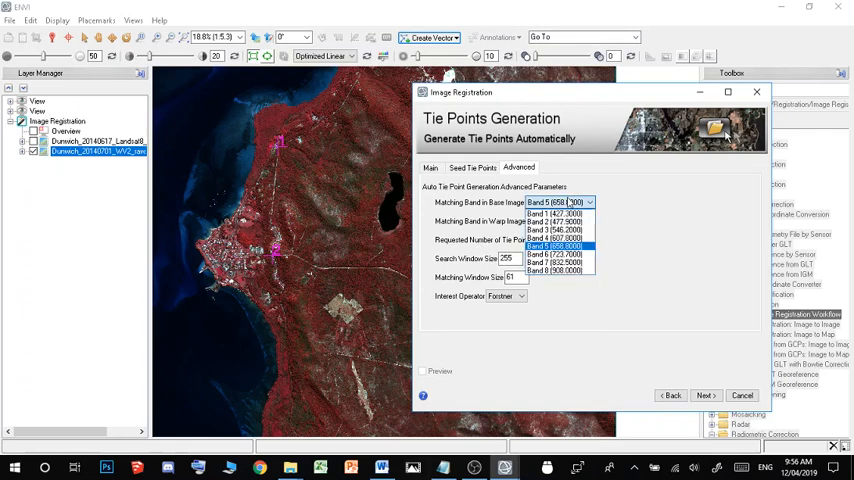
pyautogui.click(553, 246)
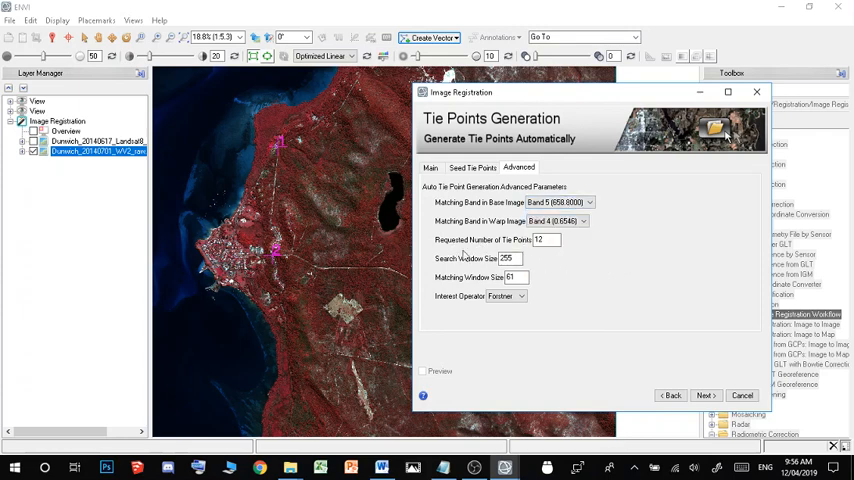
pyautogui.click(560, 202)
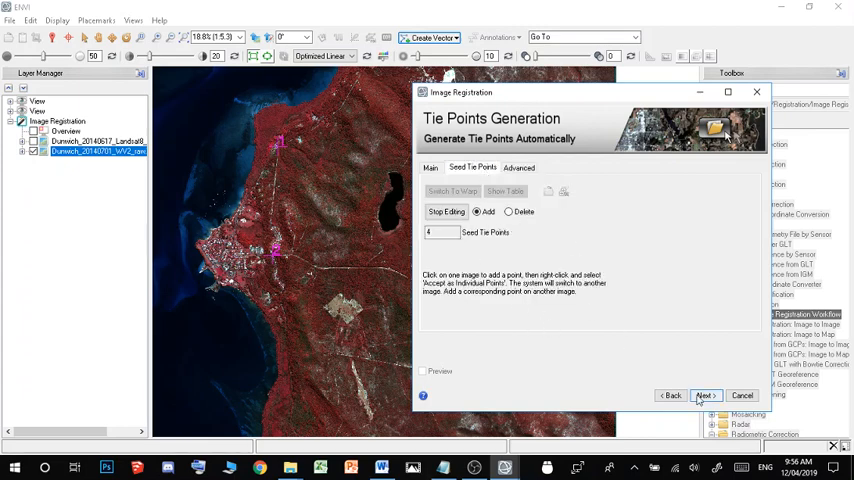
# Run automatic tie point generation, producing twelve tie points, and proceed to Review and Warp
pyautogui.click(705, 395)
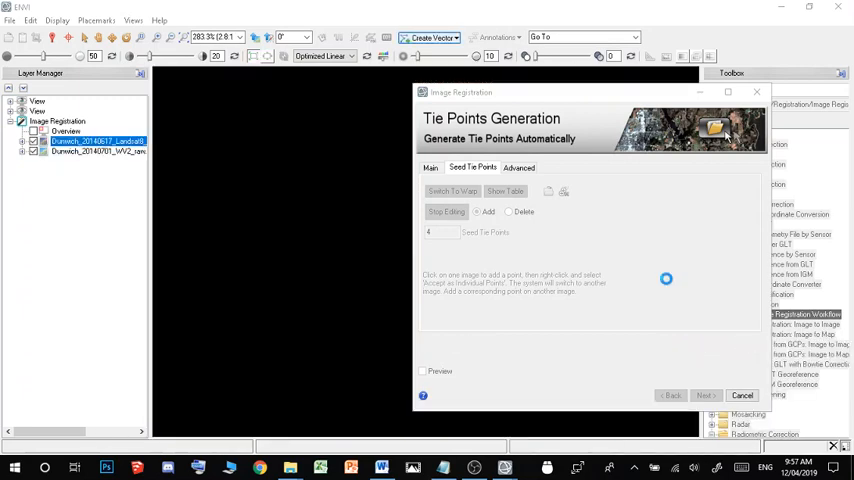
pyautogui.click(705, 395)
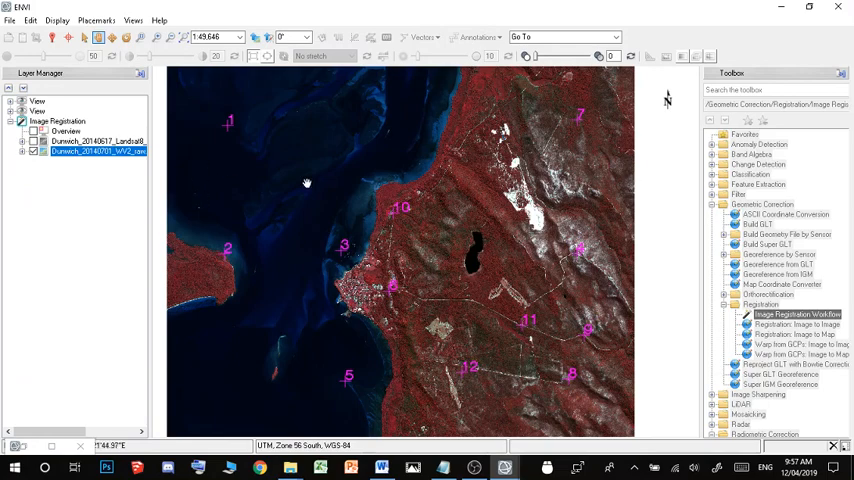
pyautogui.moveTo(426, 242)
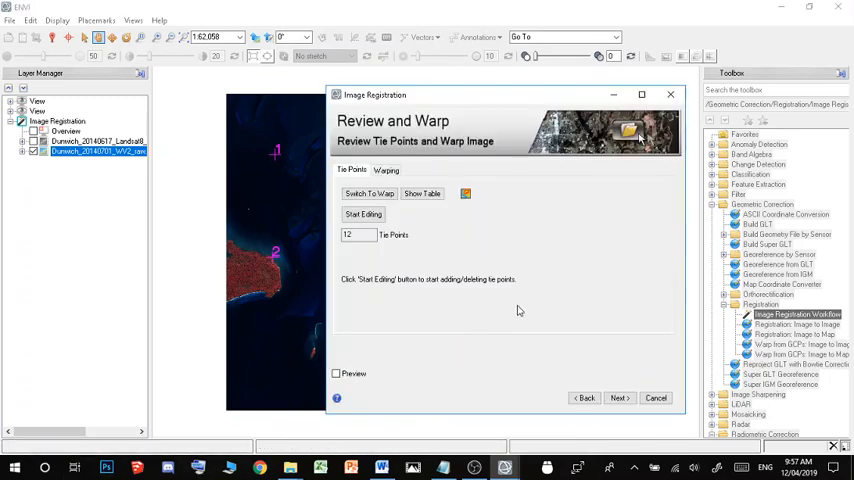
# On the Warping tab, use cubic convolution and warp-image output pixel size (about 29.3 m)
pyautogui.click(386, 170)
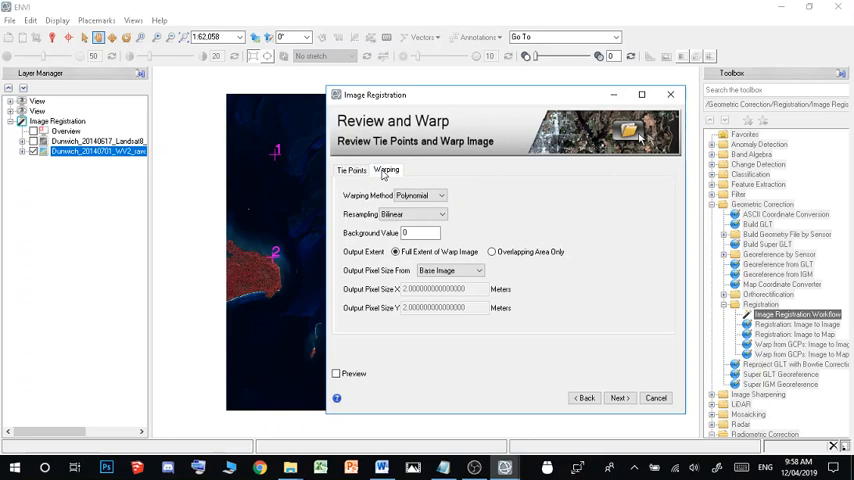
pyautogui.click(352, 169)
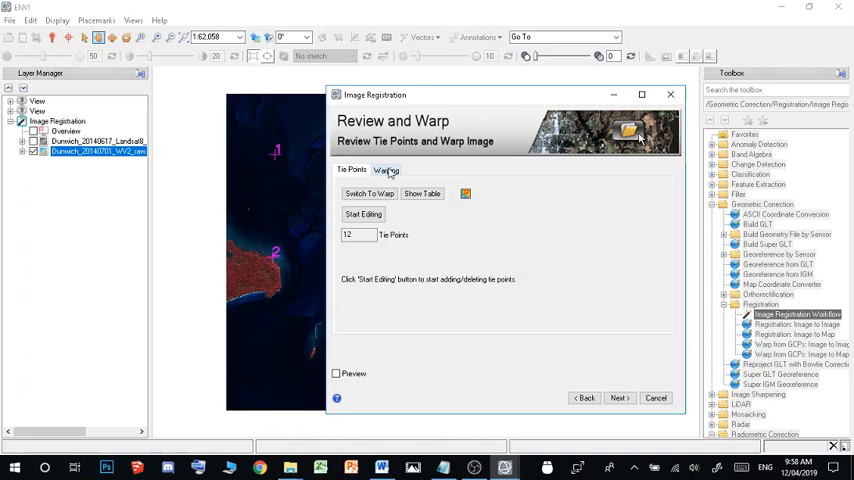
pyautogui.click(386, 169)
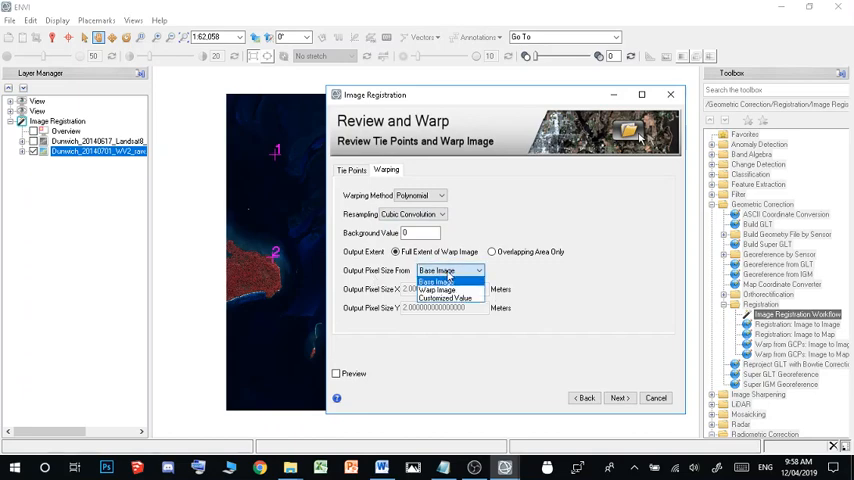
pyautogui.moveTo(443, 290)
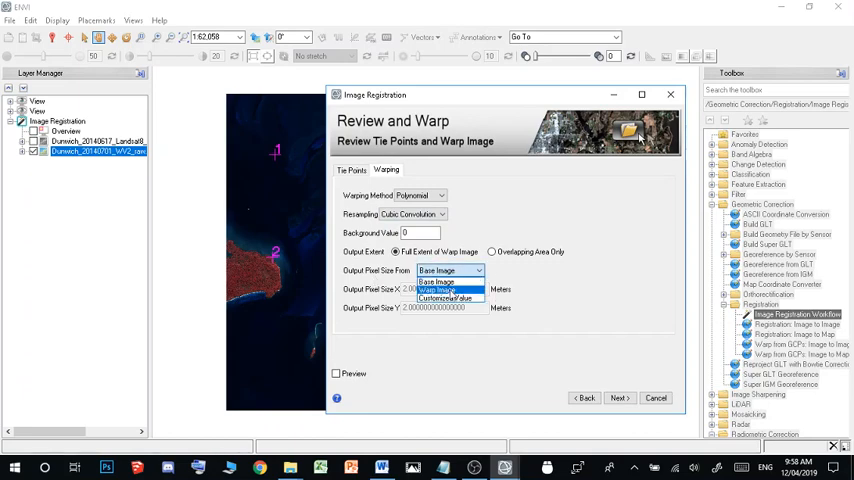
pyautogui.click(438, 281)
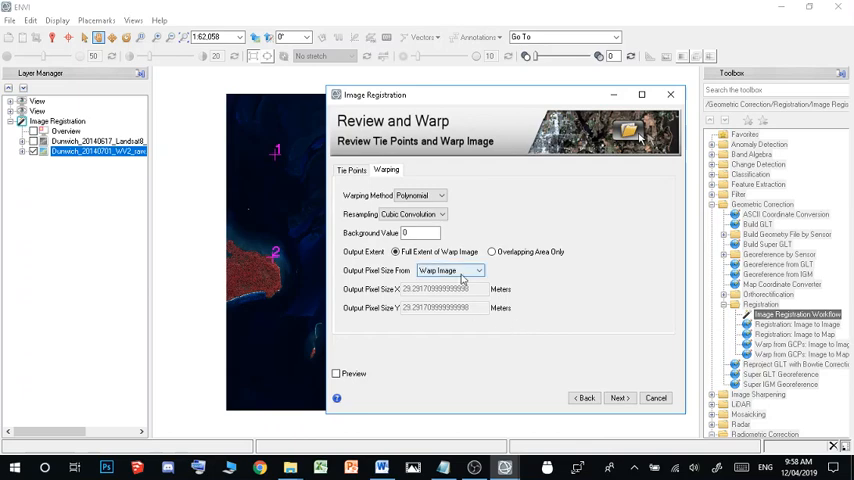
# Open the Tie Points Attribute Table (RMS error about 1.69) and select tie point 1
pyautogui.click(351, 169)
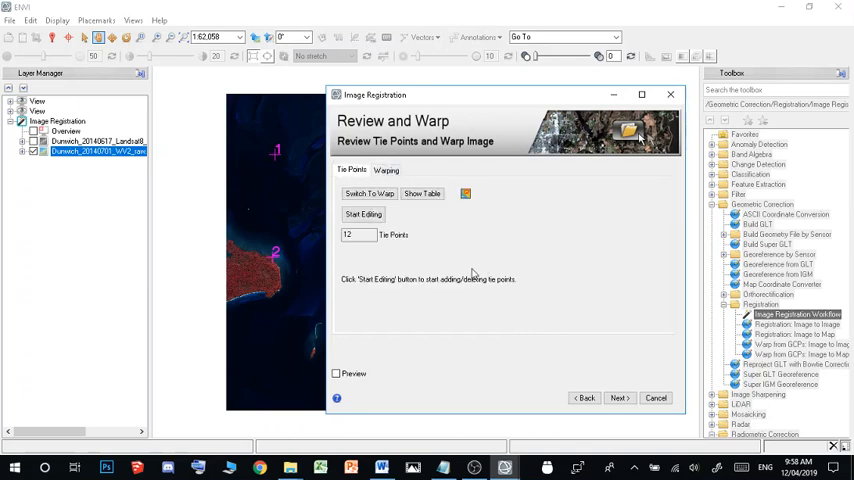
pyautogui.moveTo(409, 214)
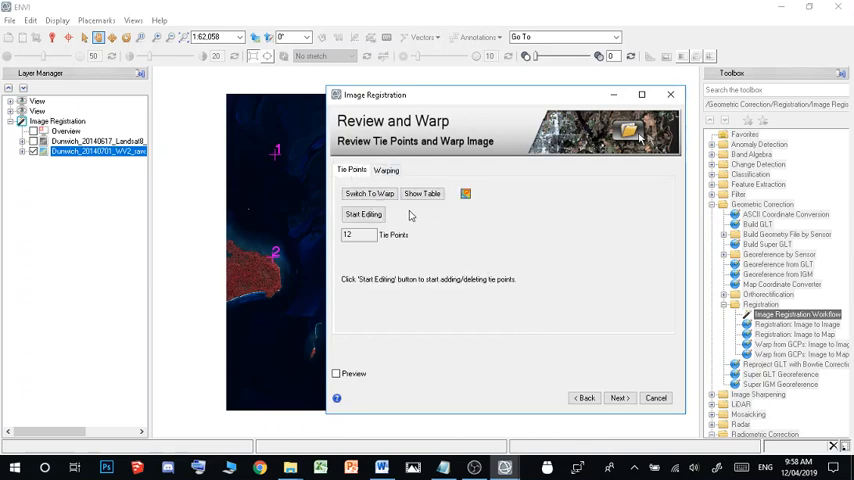
pyautogui.click(421, 193)
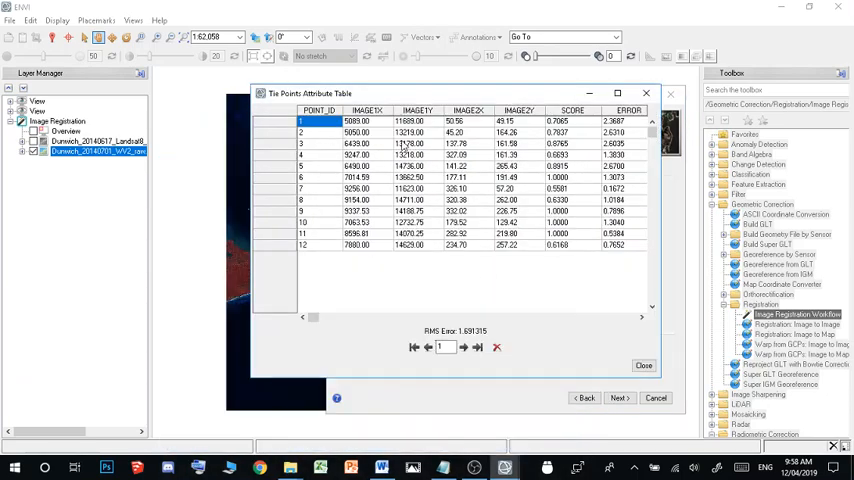
pyautogui.moveTo(315, 135)
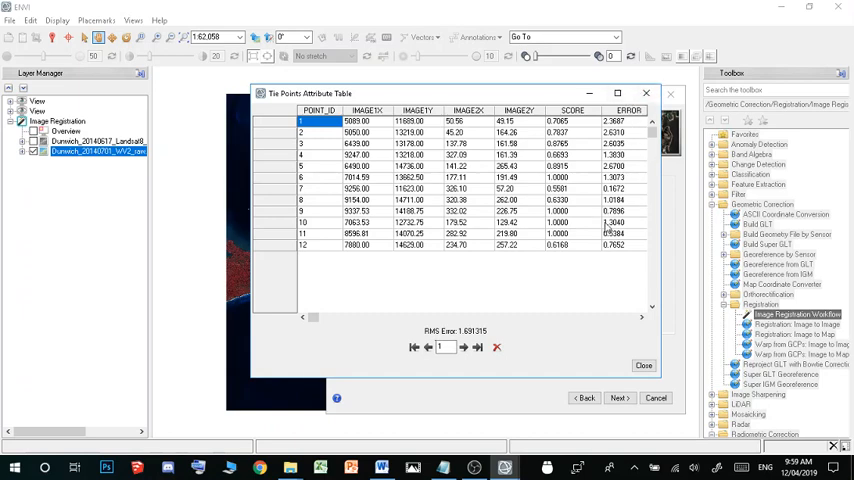
pyautogui.moveTo(621, 284)
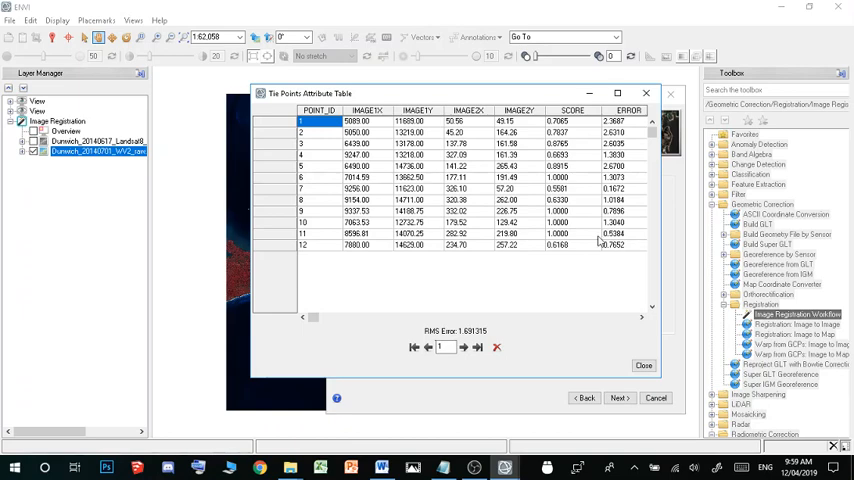
pyautogui.click(287, 121)
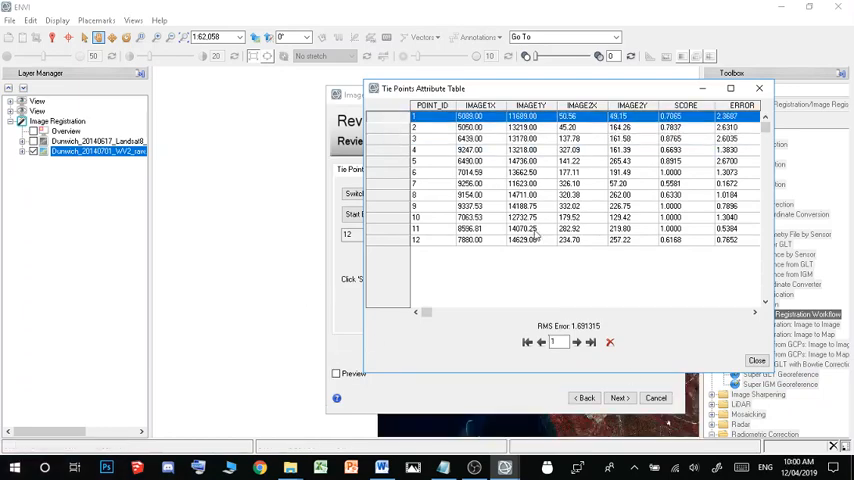
pyautogui.moveTo(465, 219)
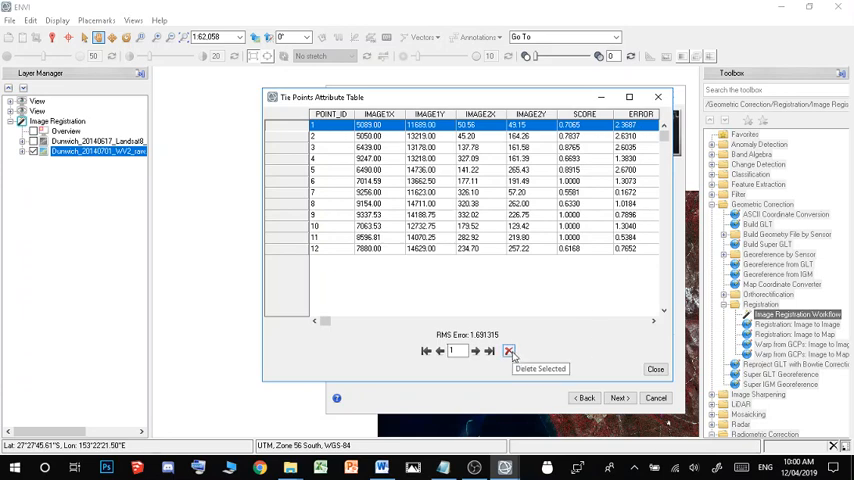
# Delete the two highest-error tie points, leaving ten
pyautogui.click(508, 351)
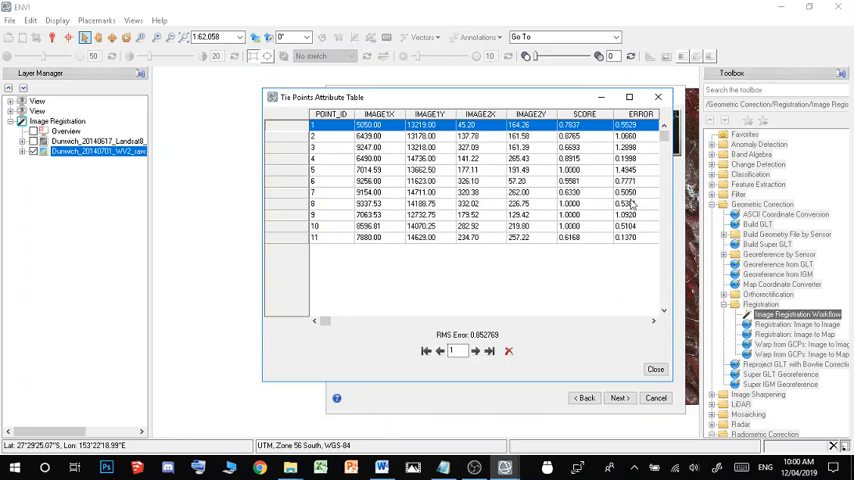
pyautogui.moveTo(630, 245)
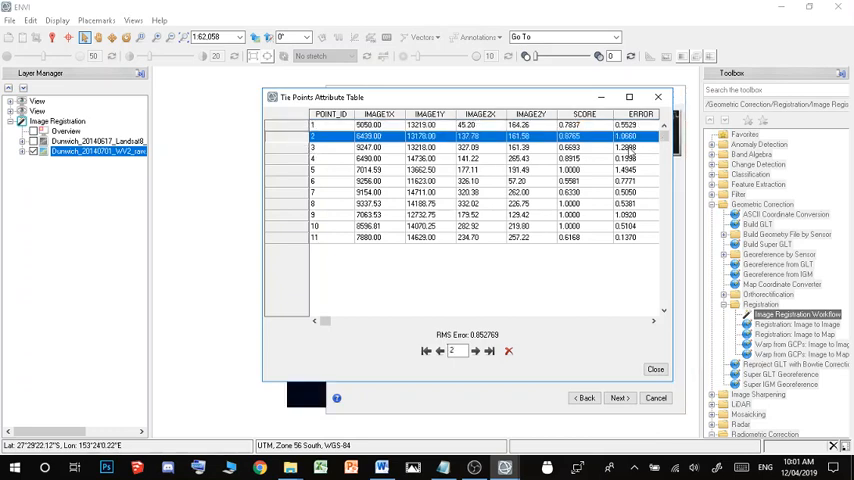
pyautogui.click(473, 350)
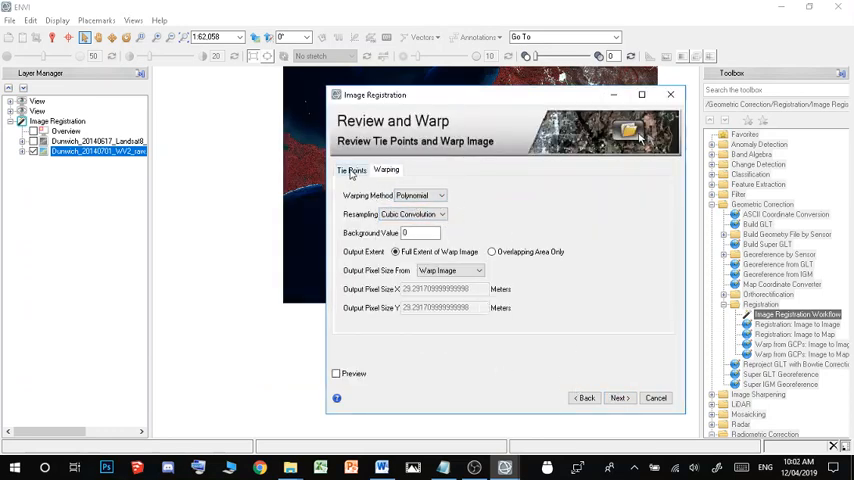
# Confirm ten tie points remain and warp the Landsat image with them
pyautogui.click(351, 170)
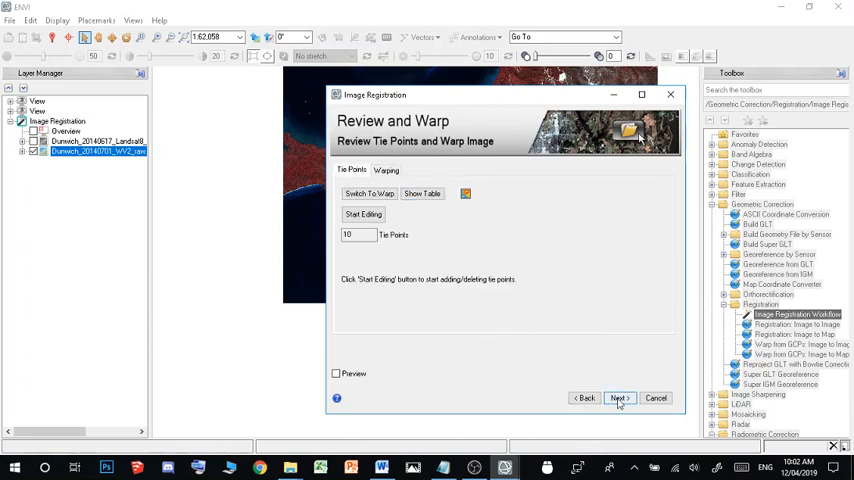
pyautogui.click(386, 169)
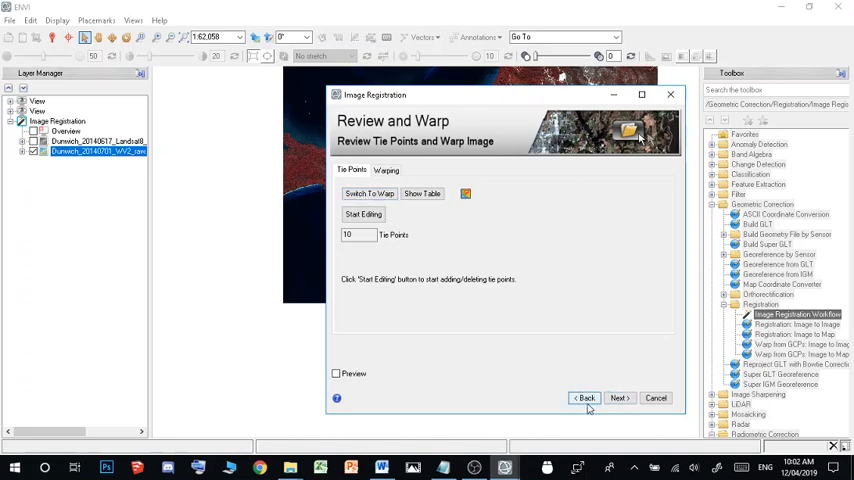
pyautogui.click(619, 397)
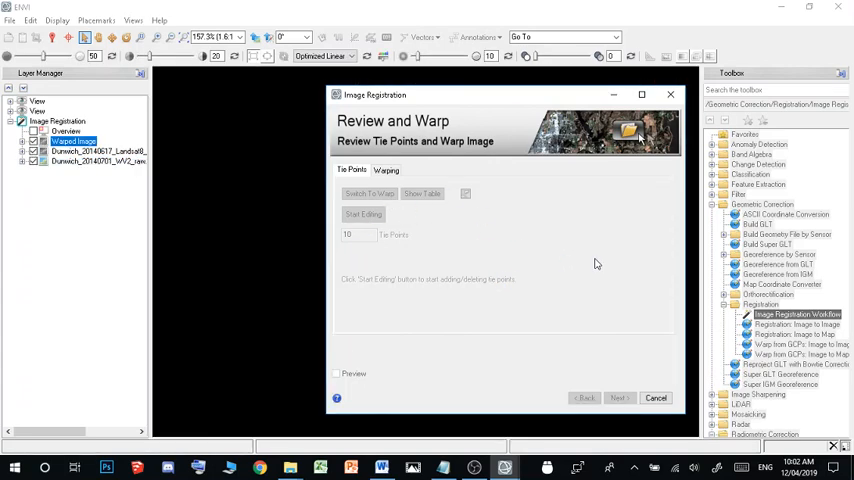
# Set the warped image's output filename to end in '_corrected'
pyautogui.click(618, 397)
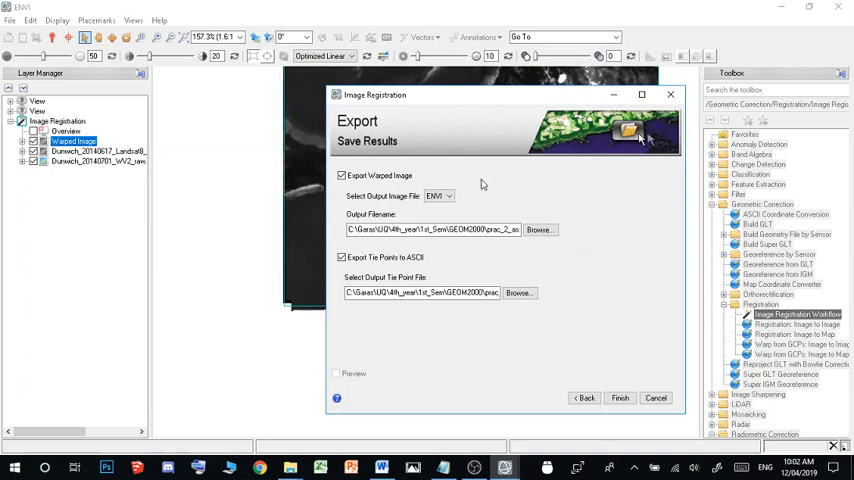
pyautogui.moveTo(419, 270)
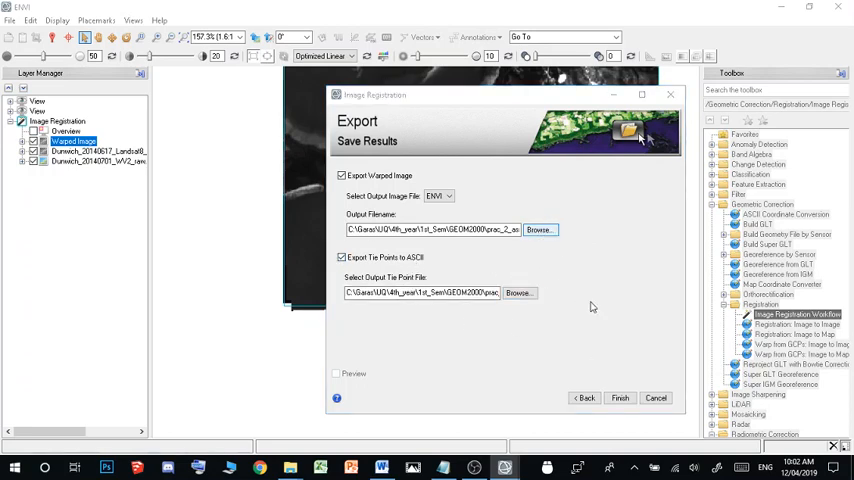
pyautogui.click(540, 229)
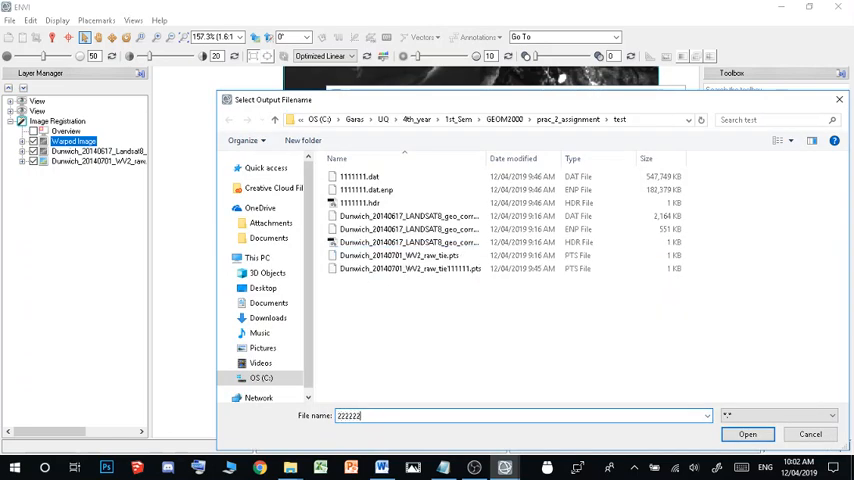
pyautogui.write('_corrected')
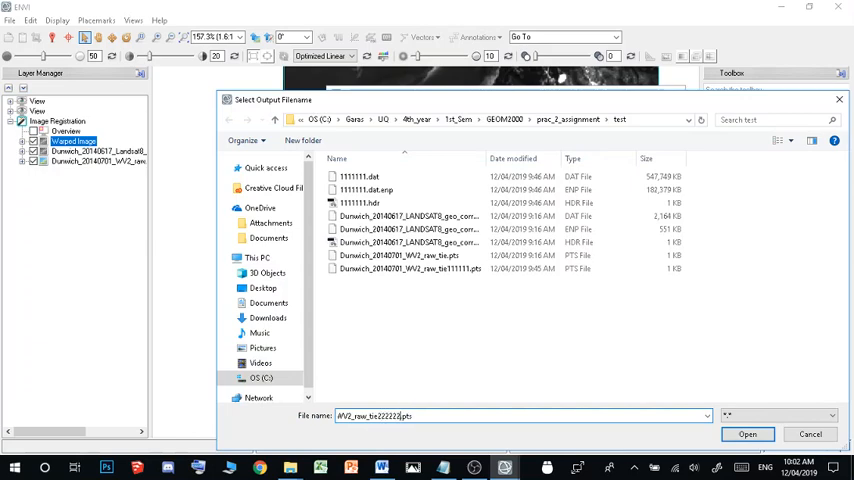
pyautogui.click(747, 434)
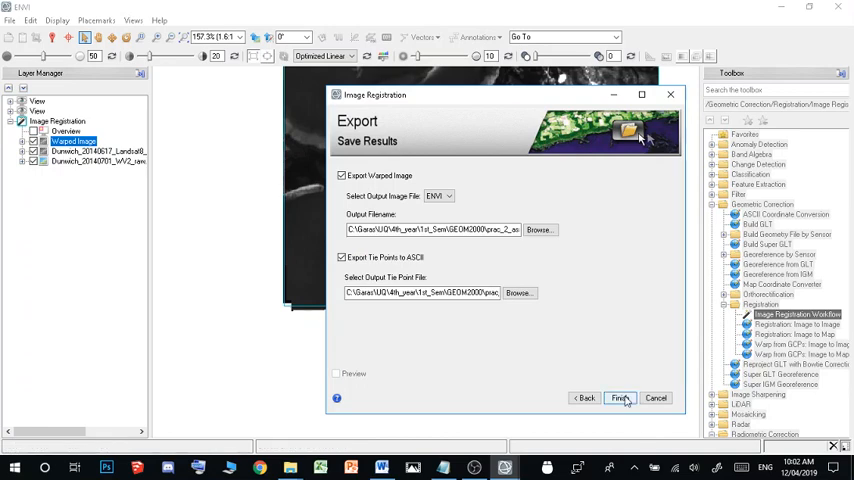
# Finish the export so 222222_corrected opens beside the base image
pyautogui.click(620, 398)
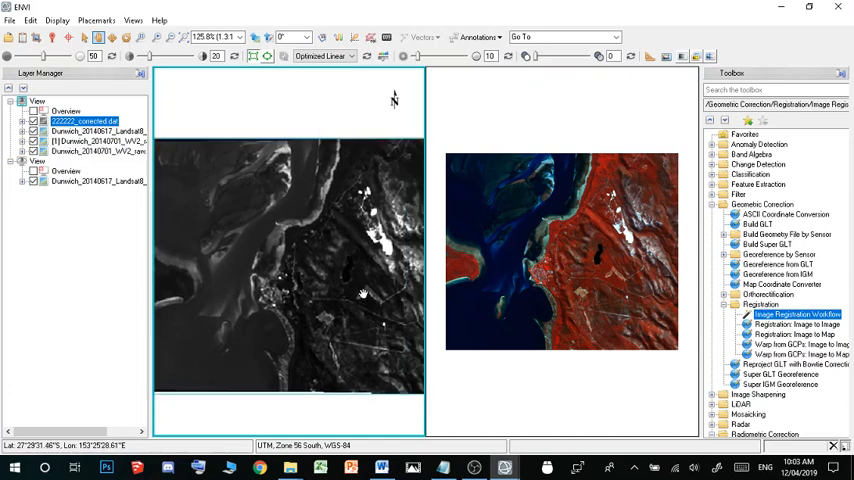
pyautogui.moveTo(341, 328)
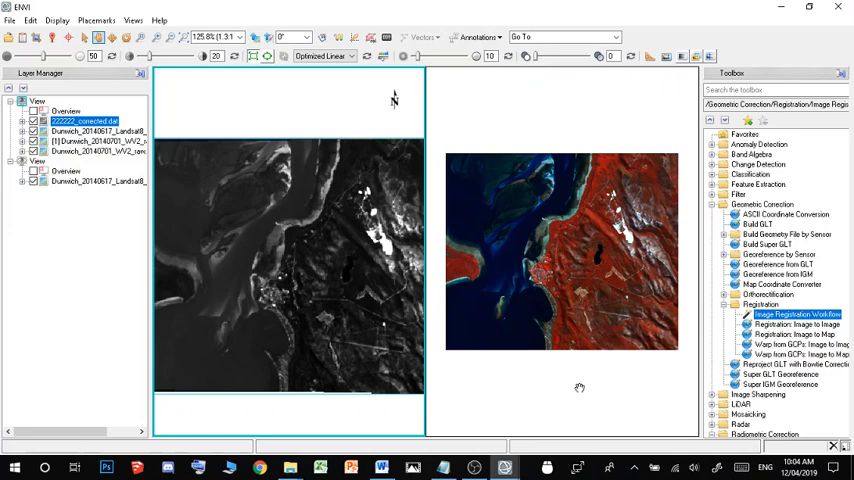
pyautogui.moveTo(303, 257)
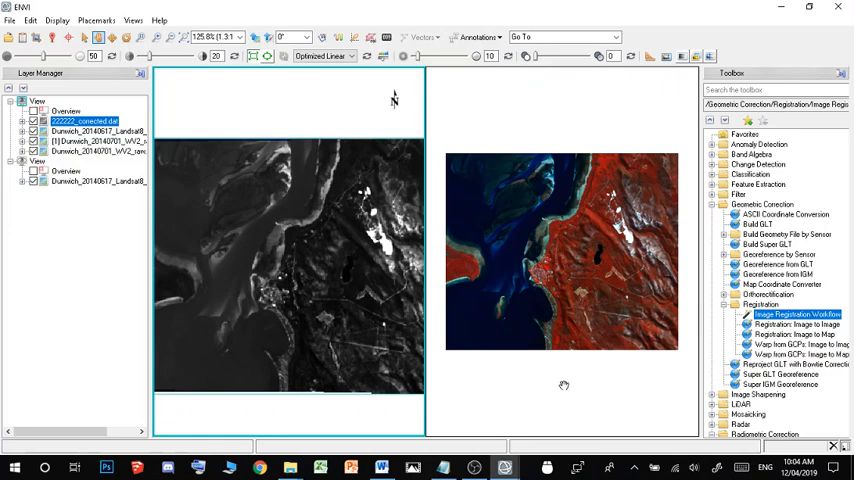
pyautogui.moveTo(767, 400)
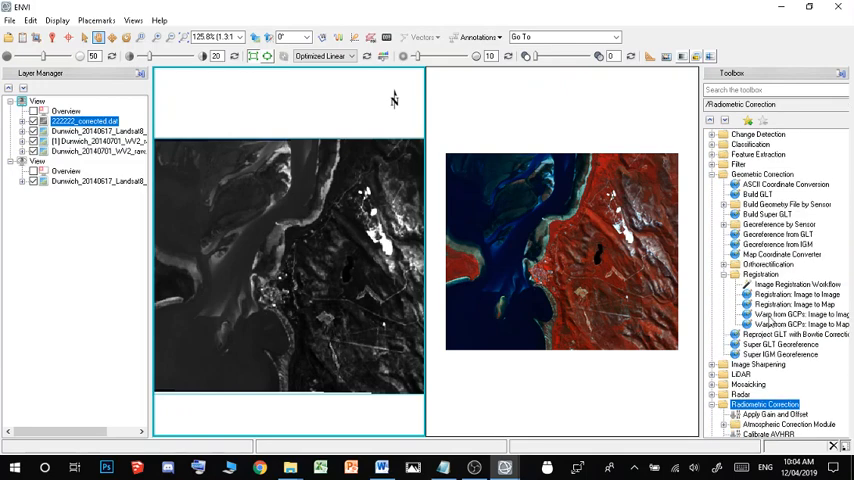
# Scroll through the Radiometric Correction tools in the Toolbox
pyautogui.scroll(-3)
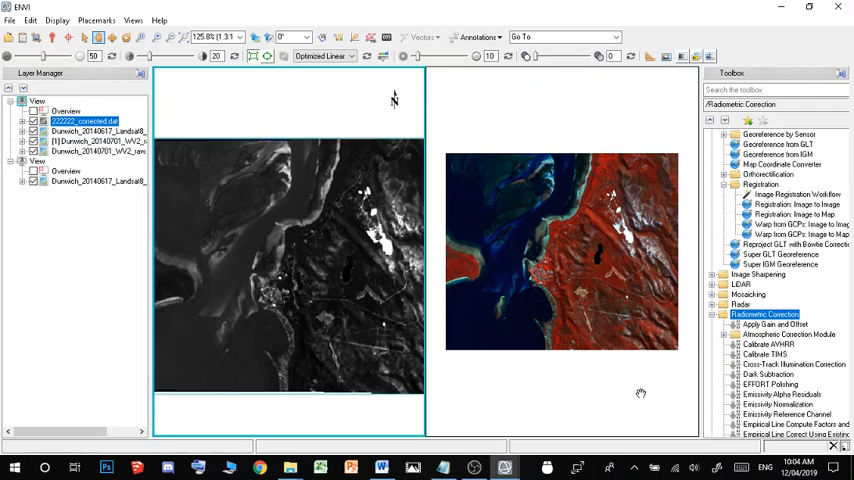